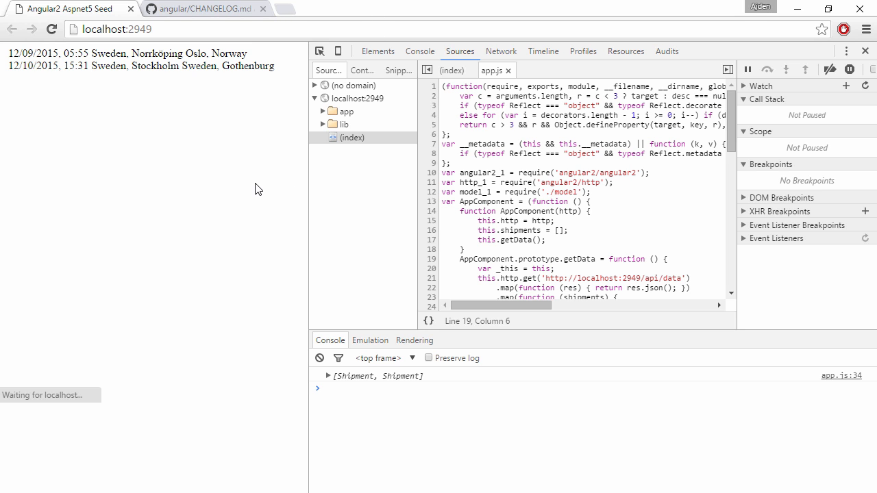
mouse_move(198, 158)
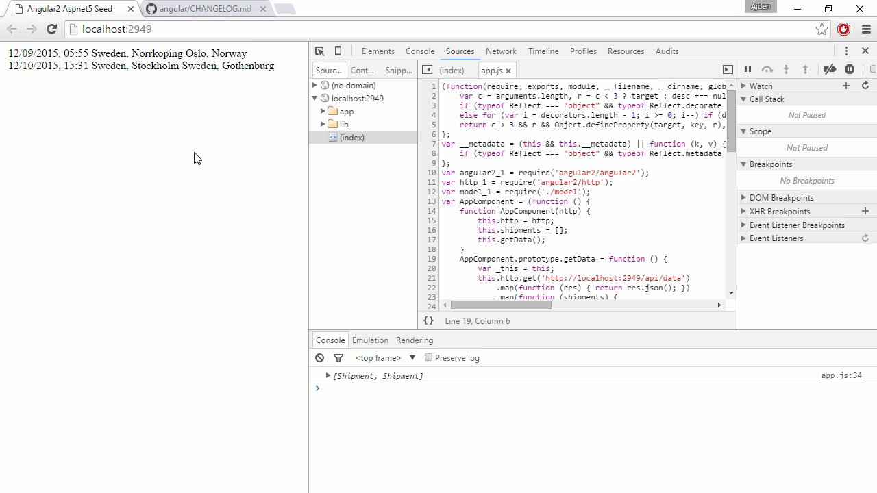
mouse_move(226, 78)
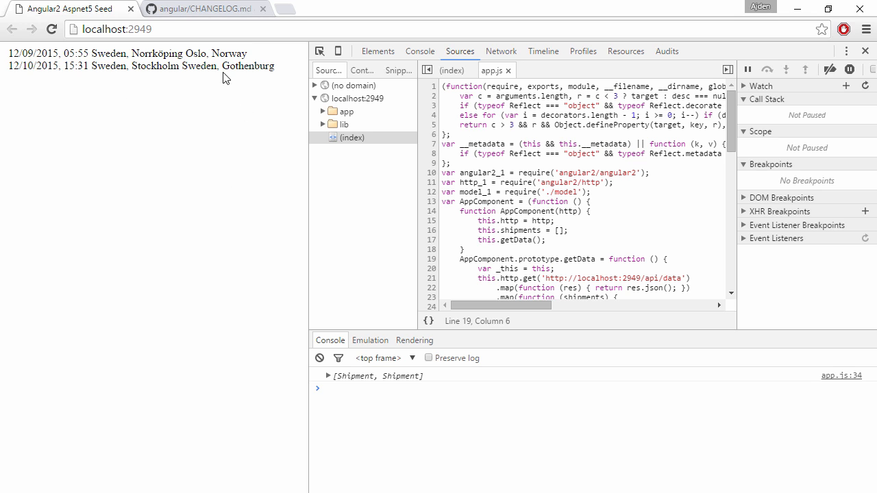
mouse_move(287, 72)
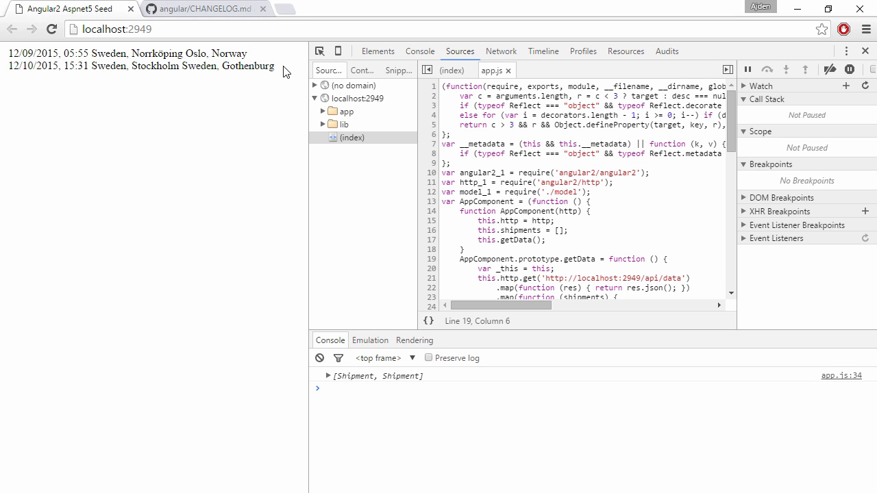
mouse_move(267, 86)
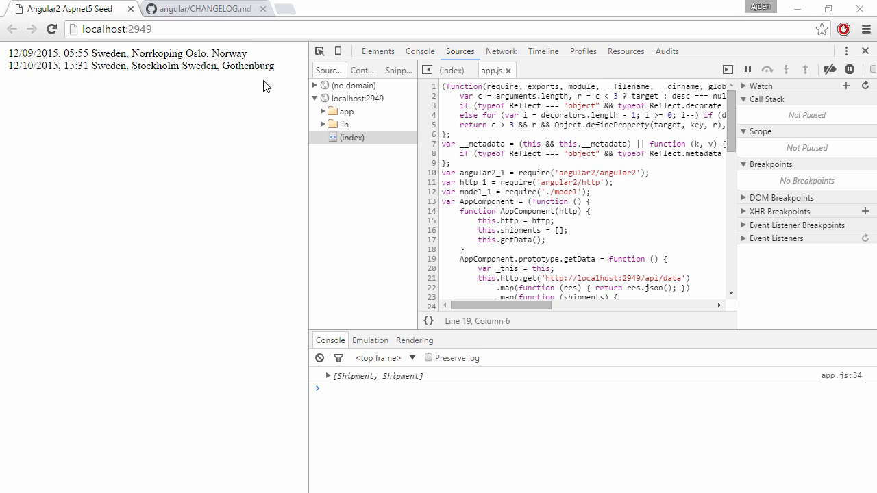
mouse_move(243, 64)
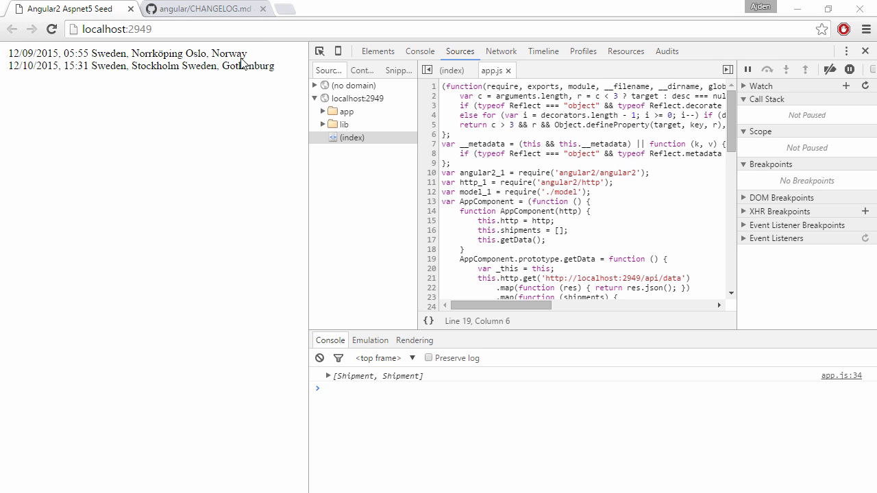
mouse_move(147, 171)
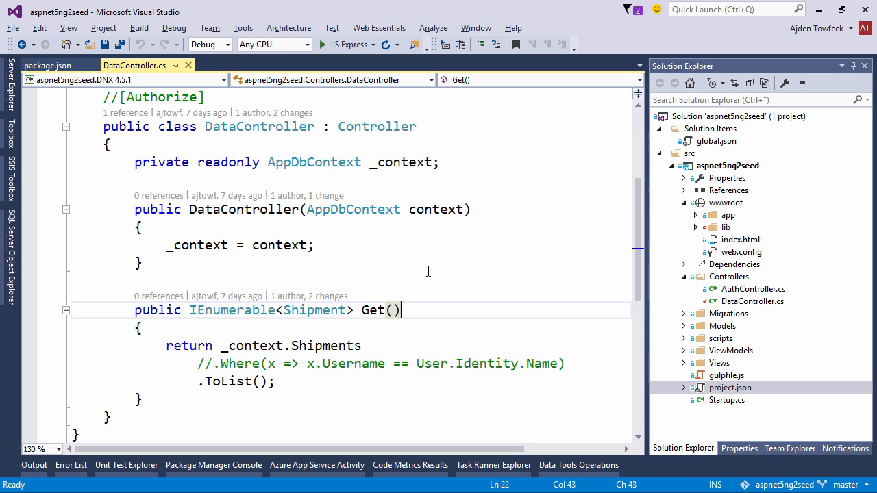
mouse_move(352, 208)
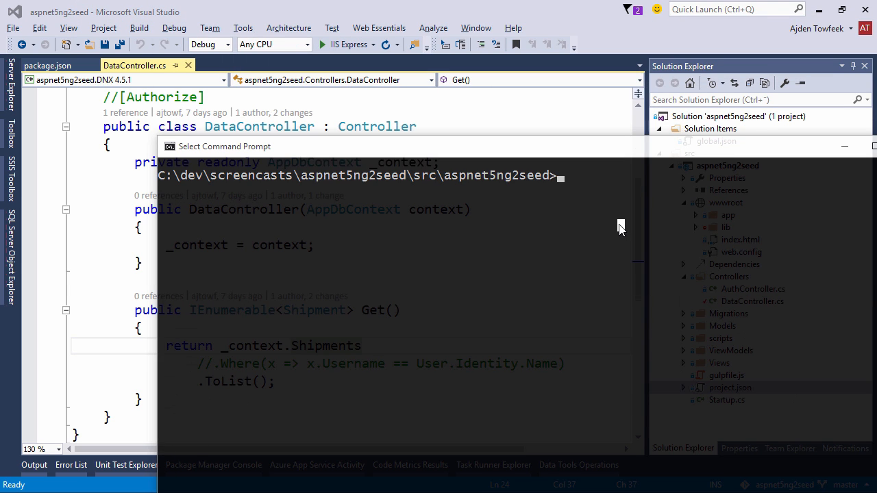
- Run 'dnx ef database update' in a command prompt in the project folder
text(dnx)
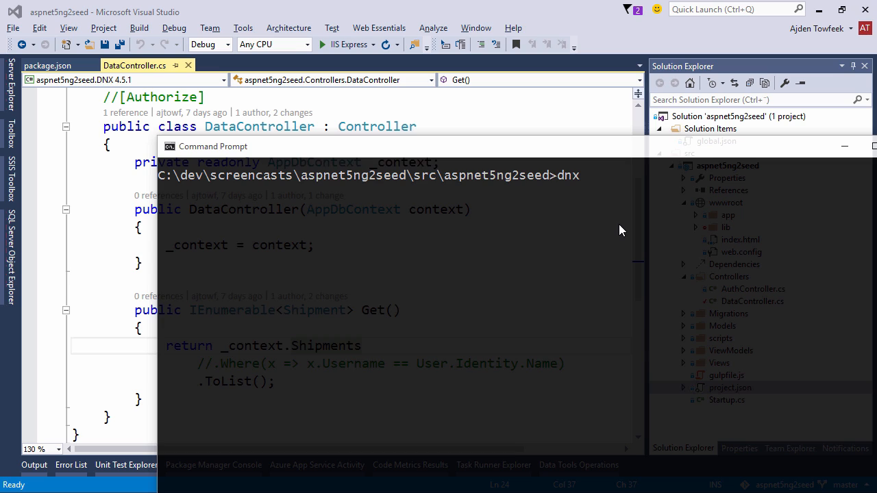
text(ef d)
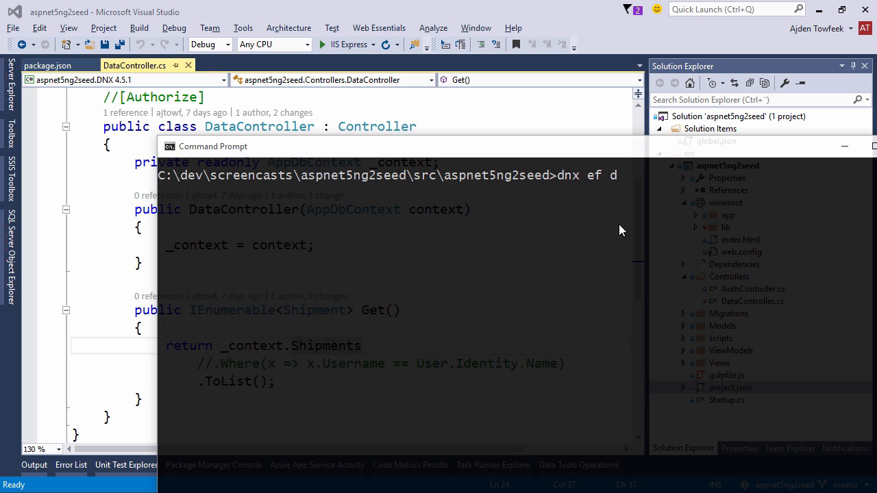
text(atabase)
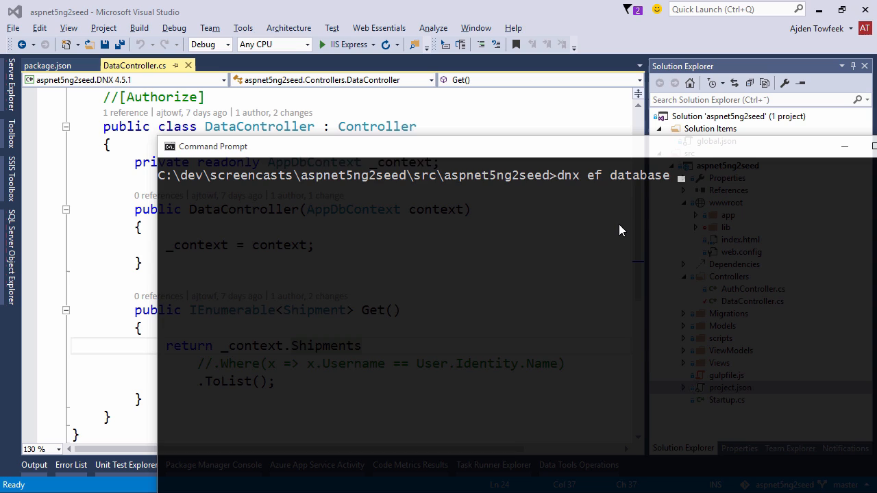
text(update)
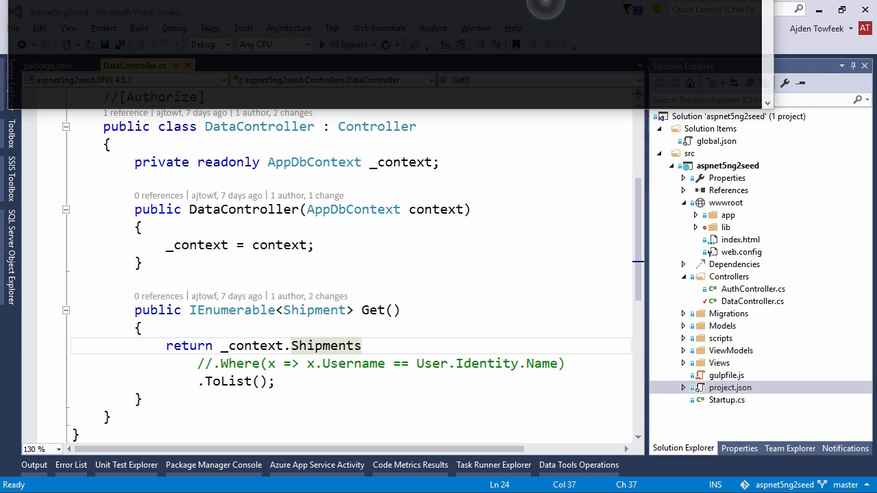
mouse_move(377, 127)
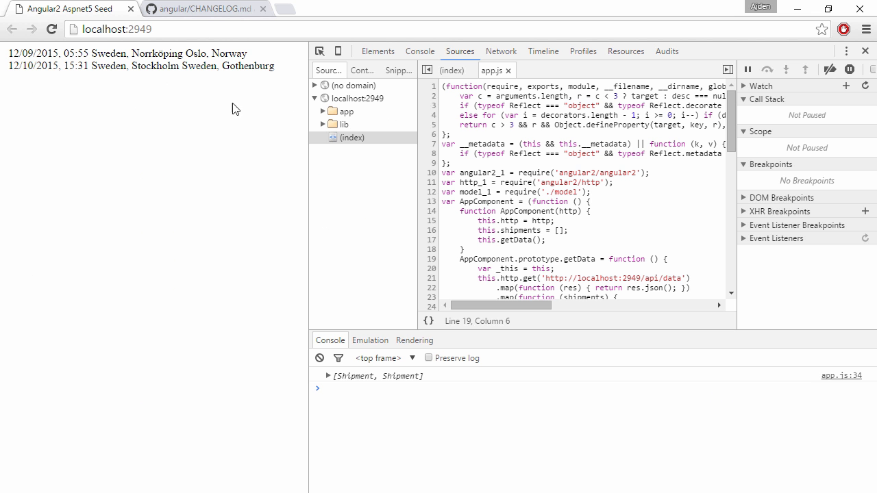
- Read the changelog's RxJS operator note and select the rxjs/operators/map import line
click(201, 8)
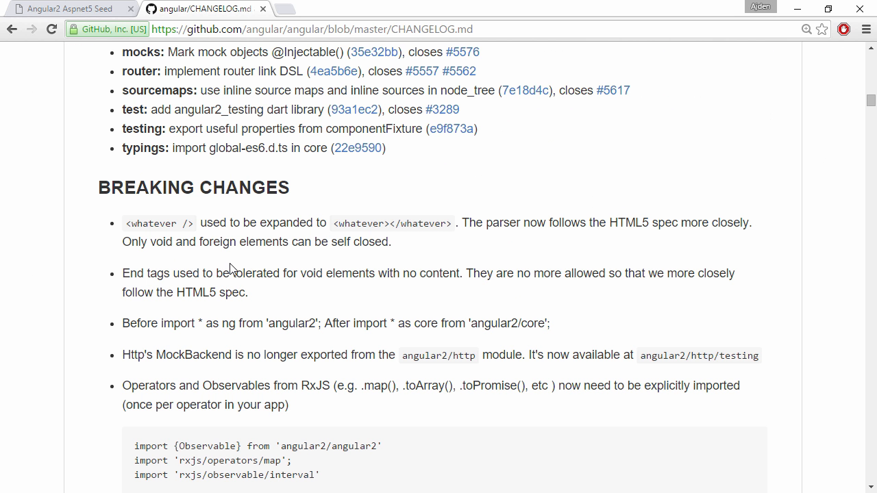
mouse_move(377, 344)
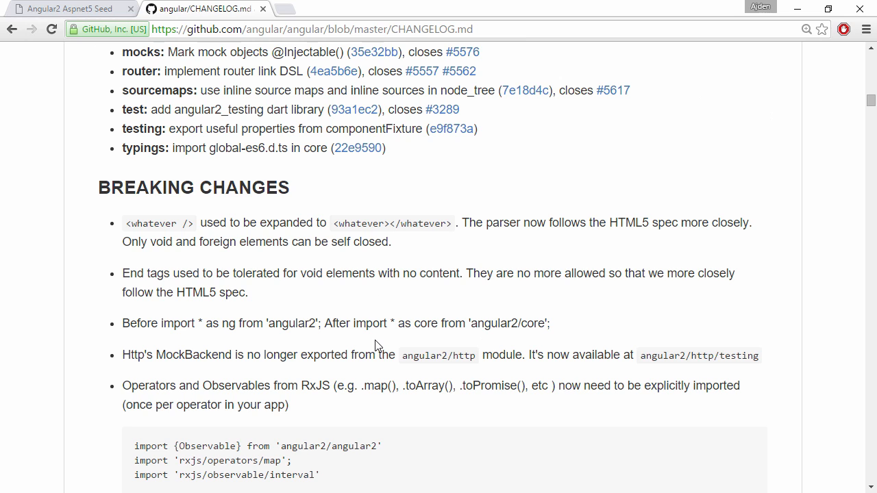
scroll(down, 3)
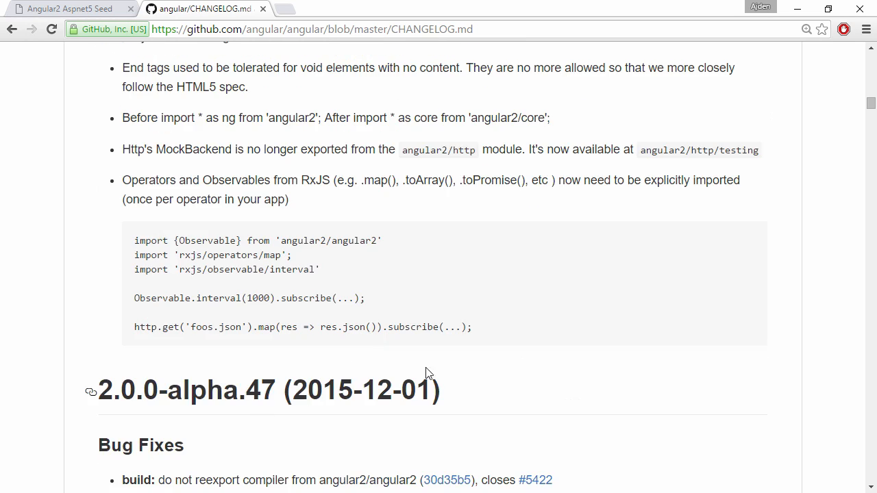
mouse_move(331, 396)
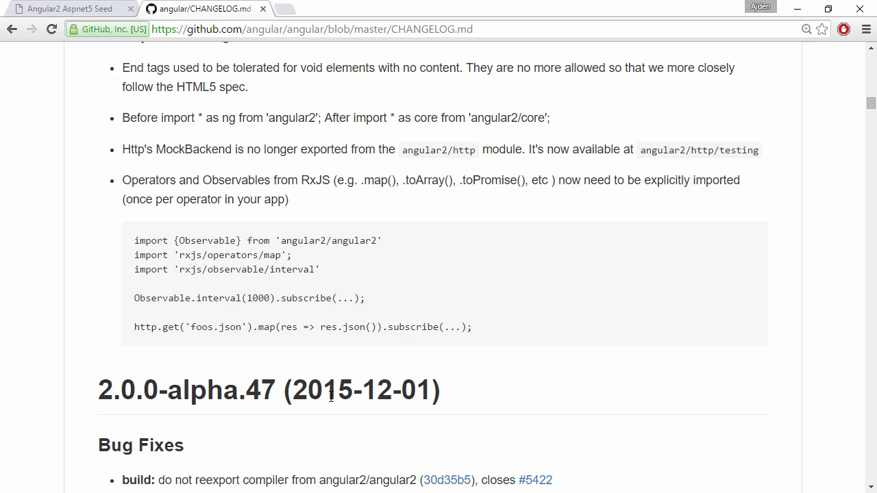
mouse_move(500, 331)
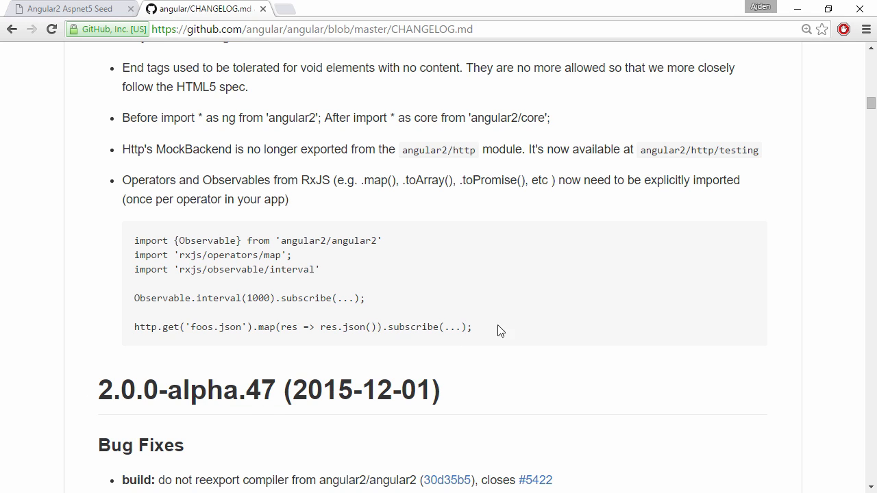
scroll(up, 3)
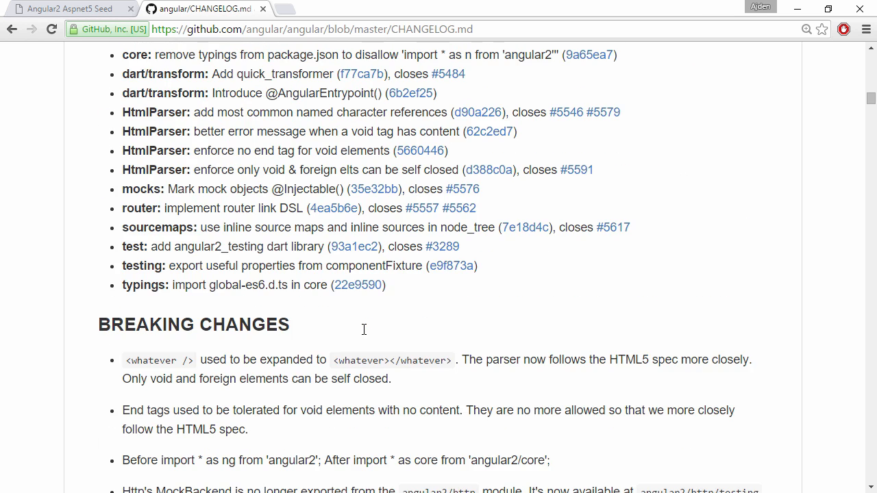
scroll(down, 3)
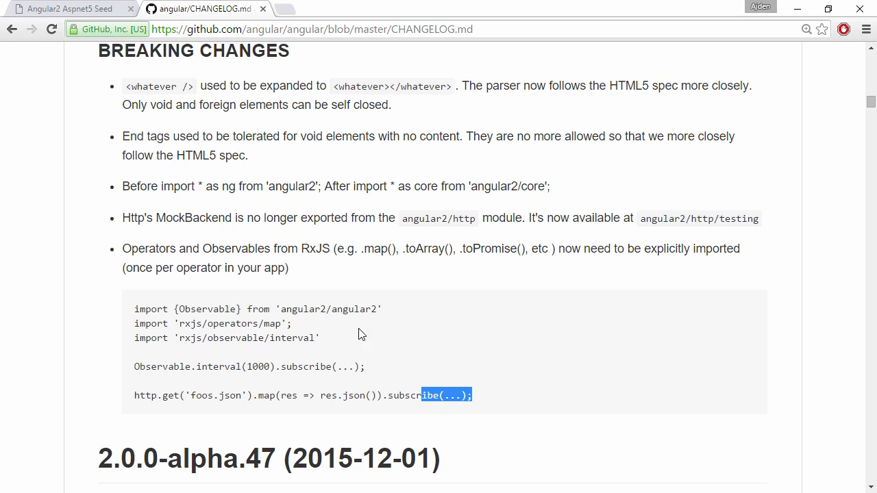
click(197, 194)
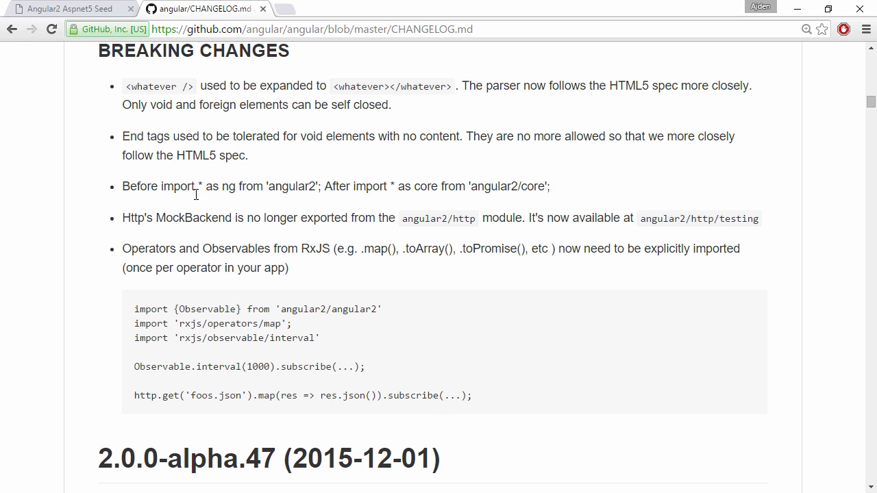
mouse_move(316, 320)
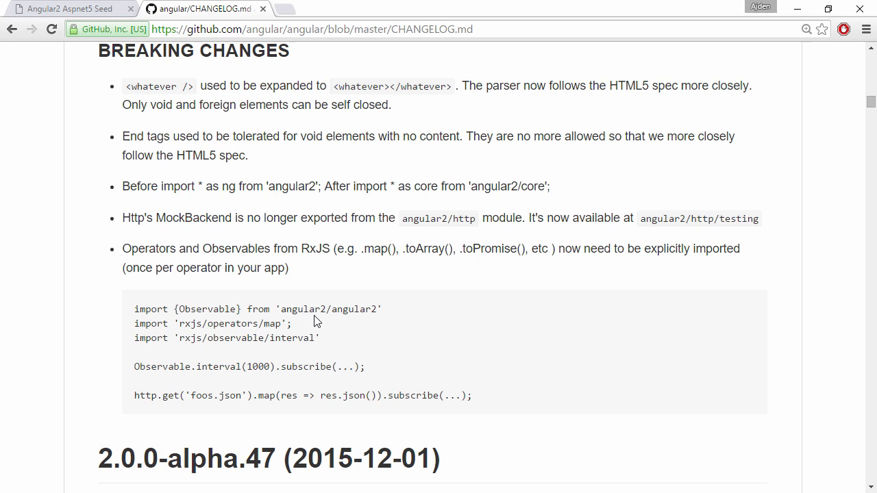
triple_click(213, 322)
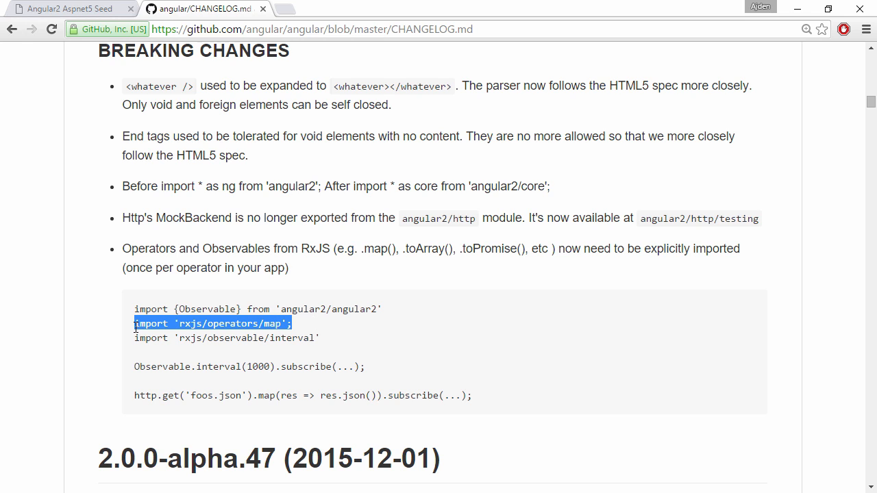
mouse_move(418, 375)
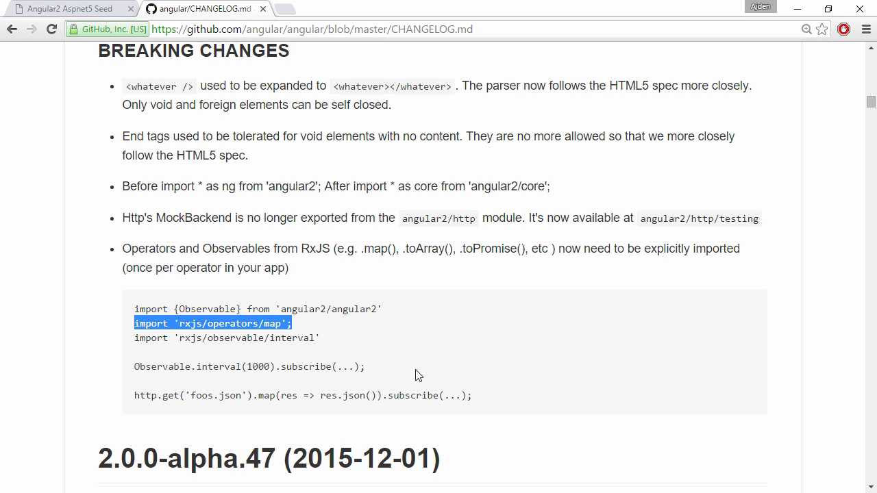
mouse_move(279, 338)
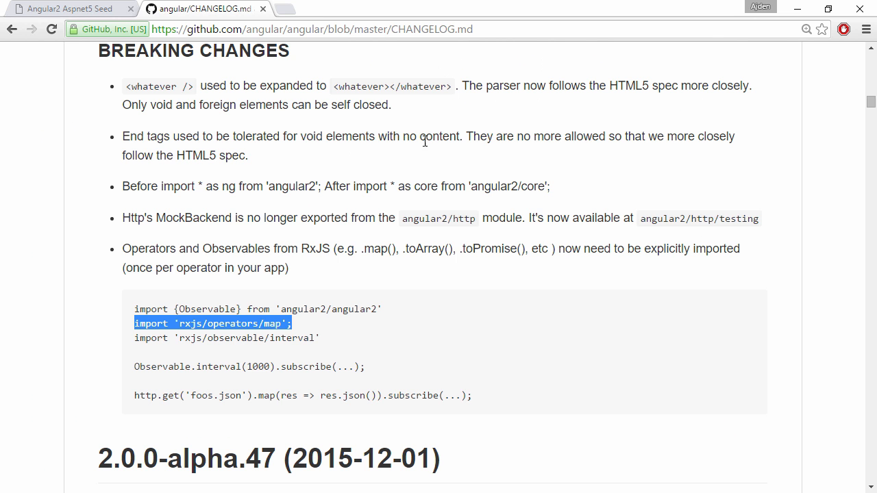
- Scroll to the explicit-dependencies note and select the reflect-metadata, rxjs and zone.js lines
scroll(up, 3)
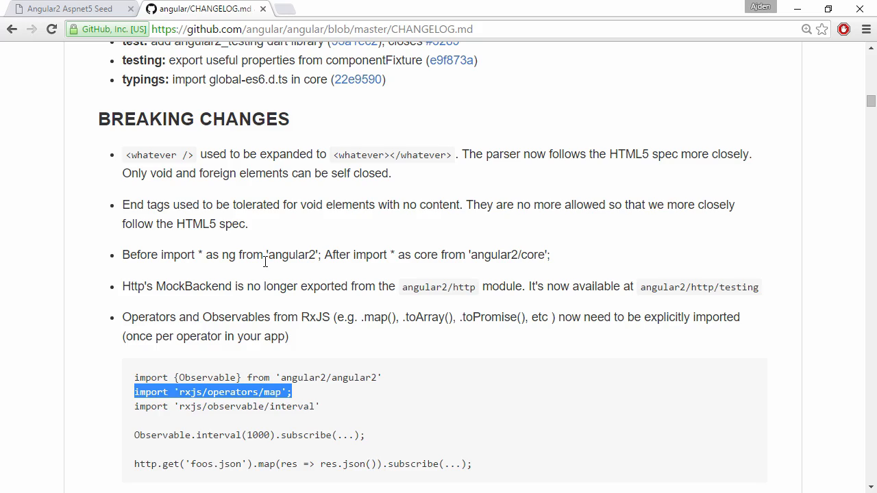
scroll(up, 3)
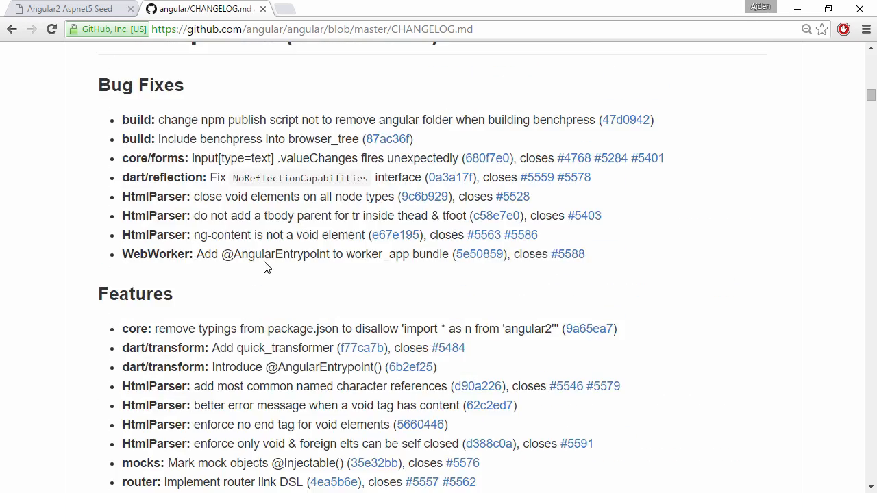
scroll(up, 3)
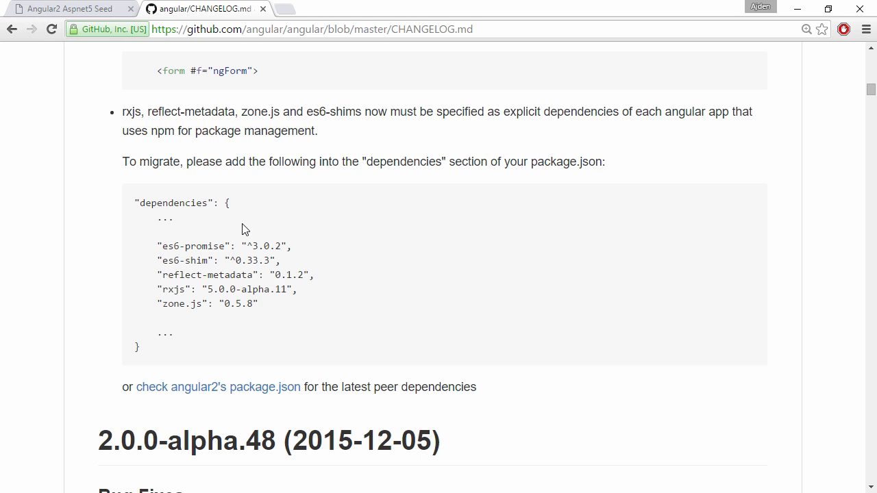
scroll(up, 3)
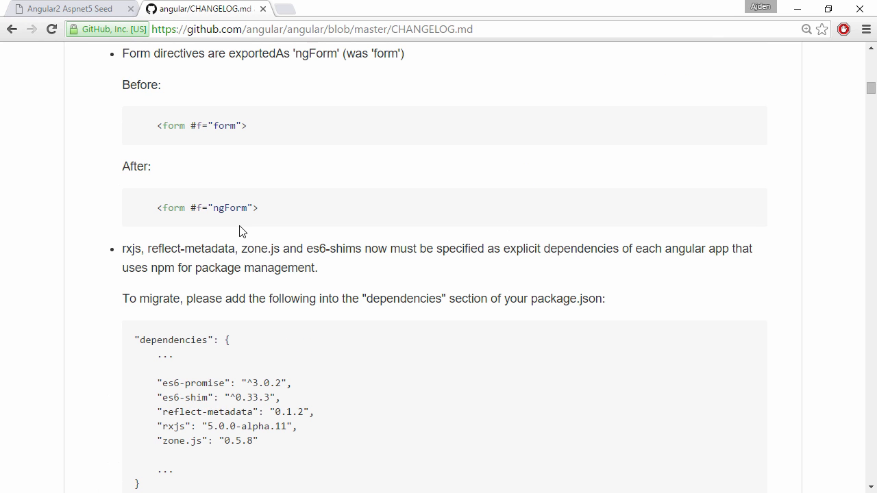
scroll(down, 3)
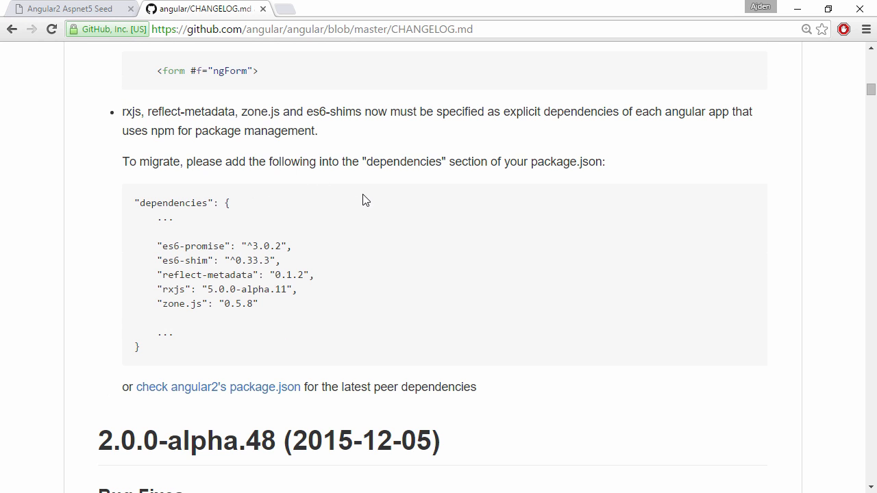
mouse_move(354, 232)
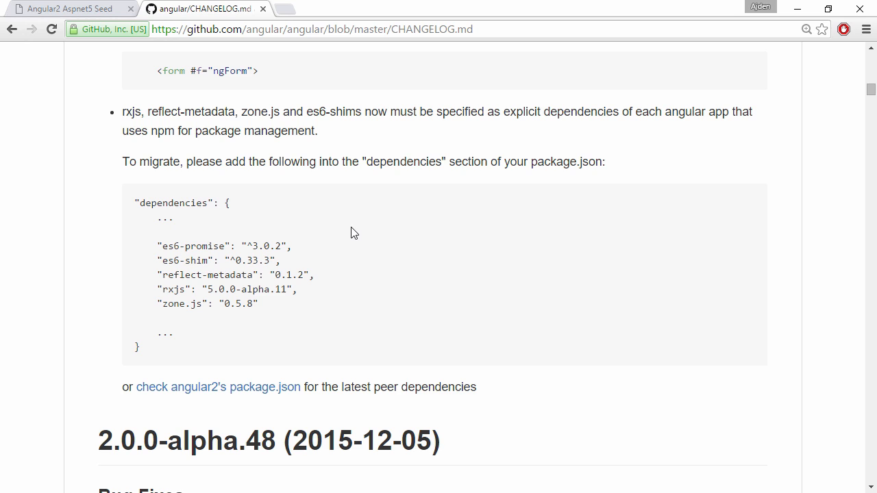
mouse_move(145, 285)
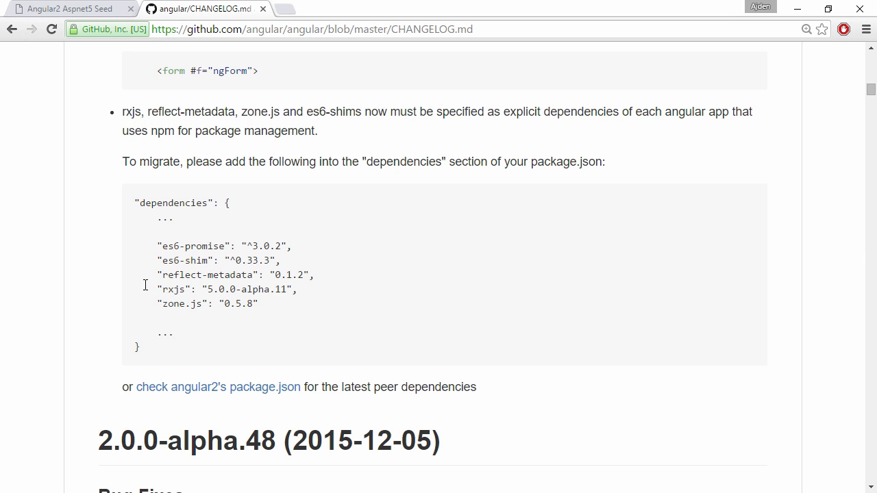
drag(135, 275, 258, 304)
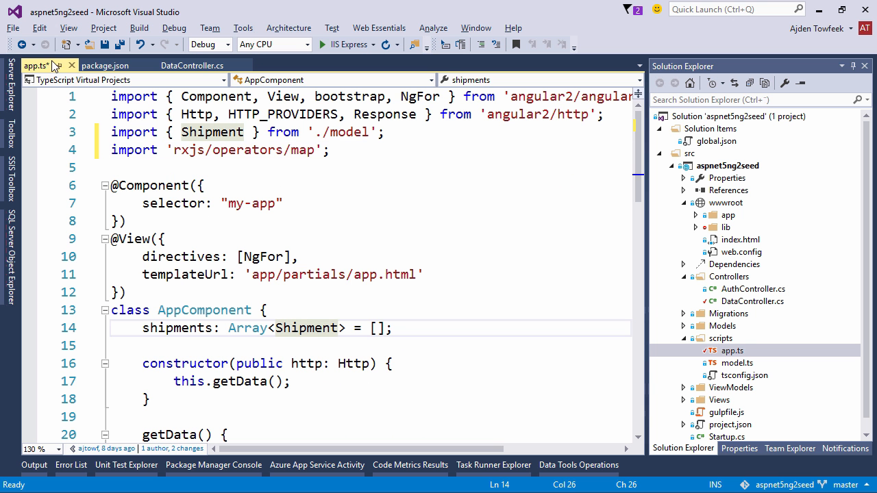
- Paste the three dependencies into package.json, with angular2 ^2.0.0-alpha.52 and rxjs alpha.14
click(104, 65)
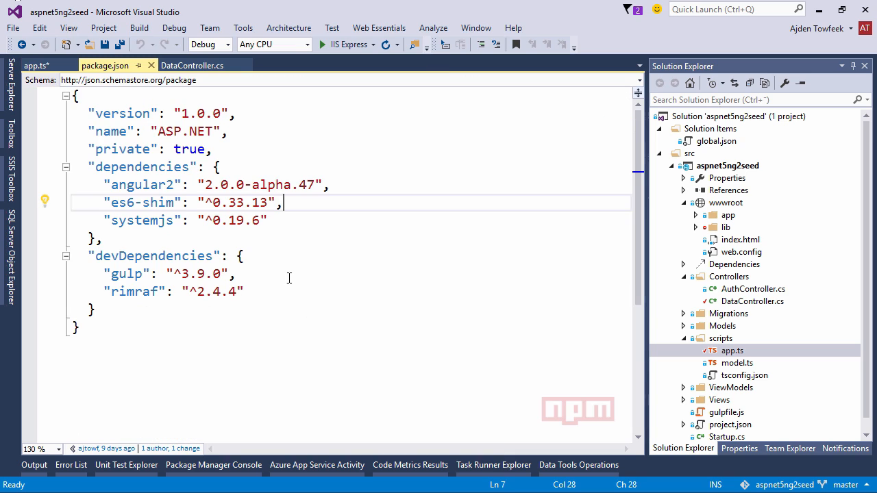
key(Return)
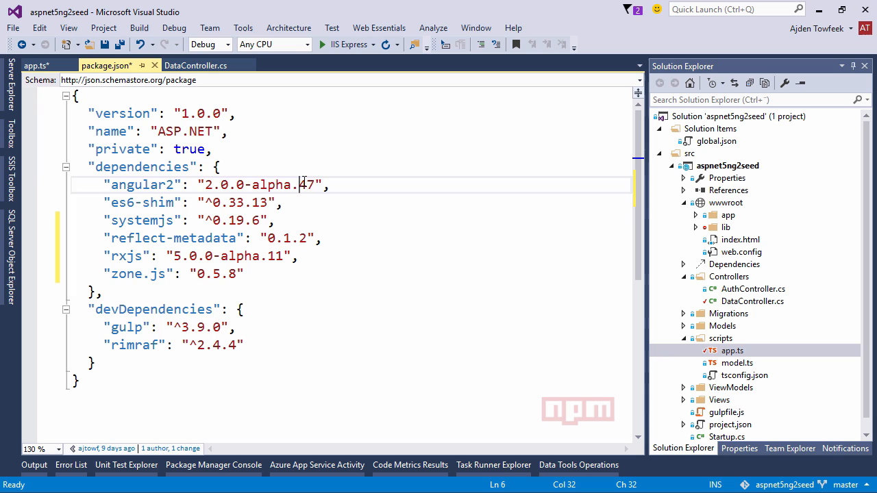
key(Backspace)
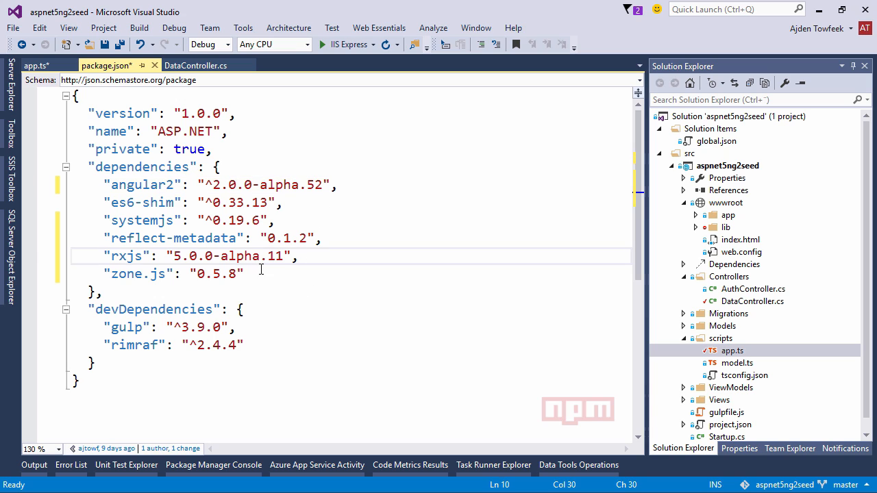
click(439, 331)
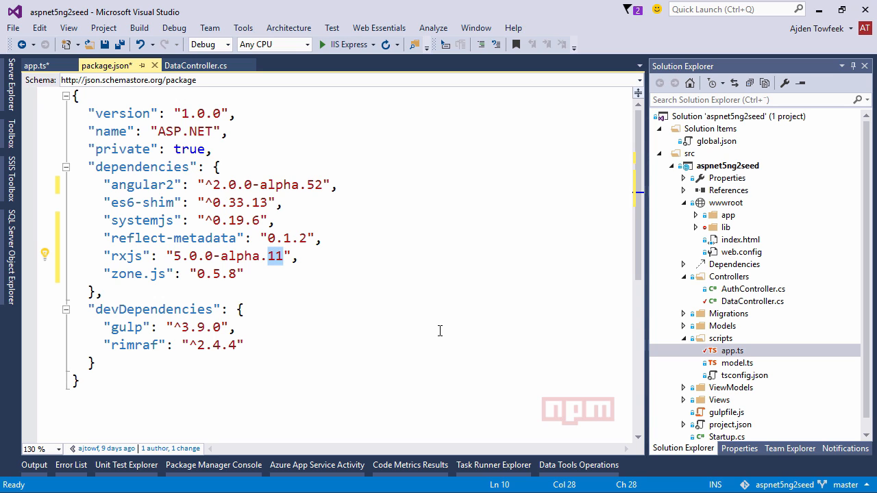
text(4)
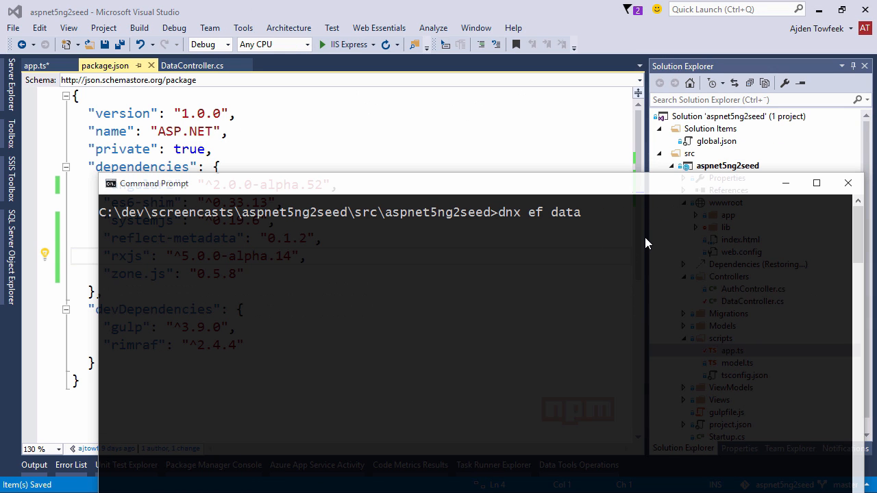
- Run npm install, check wwwroot/lib, and run the gulp libs task
text(npm ins)
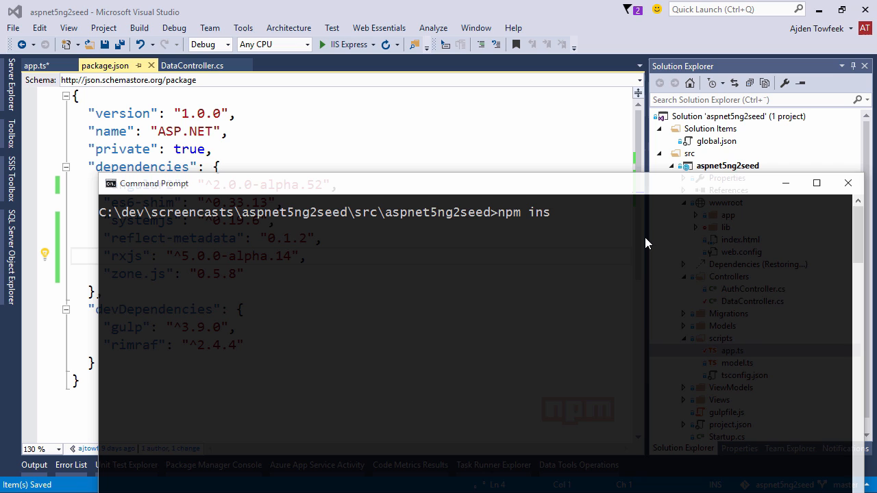
text(tall)
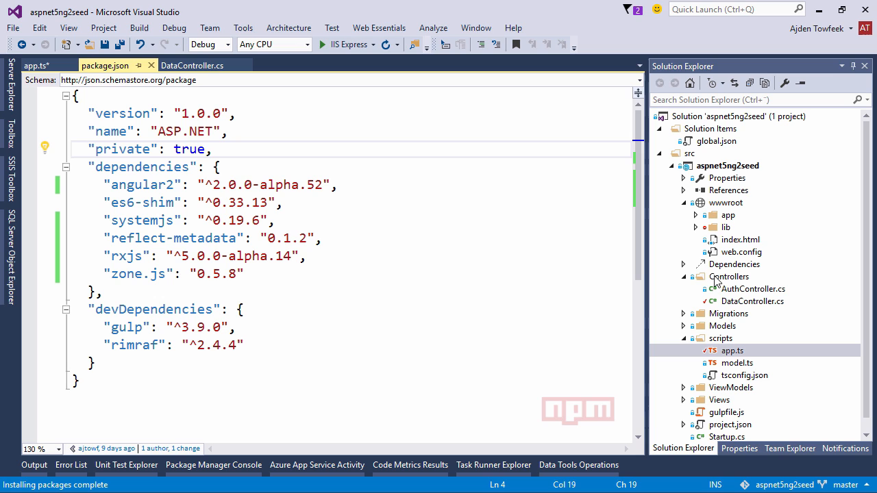
click(725, 226)
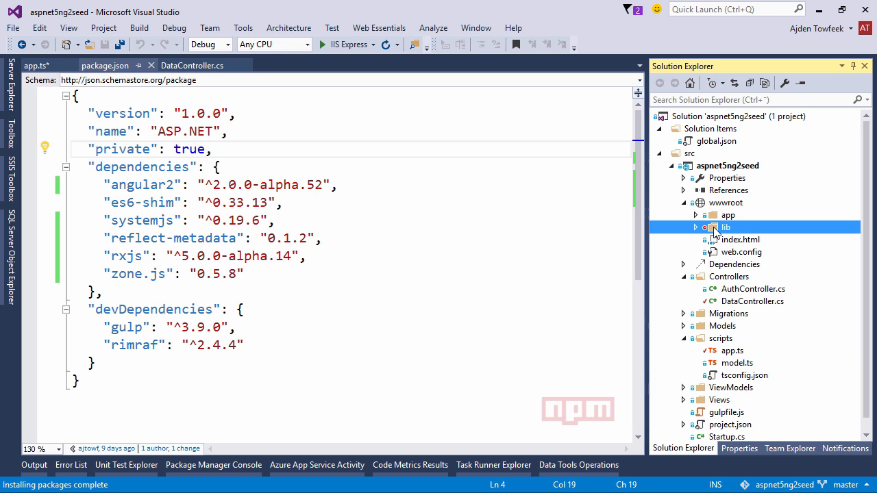
mouse_move(717, 239)
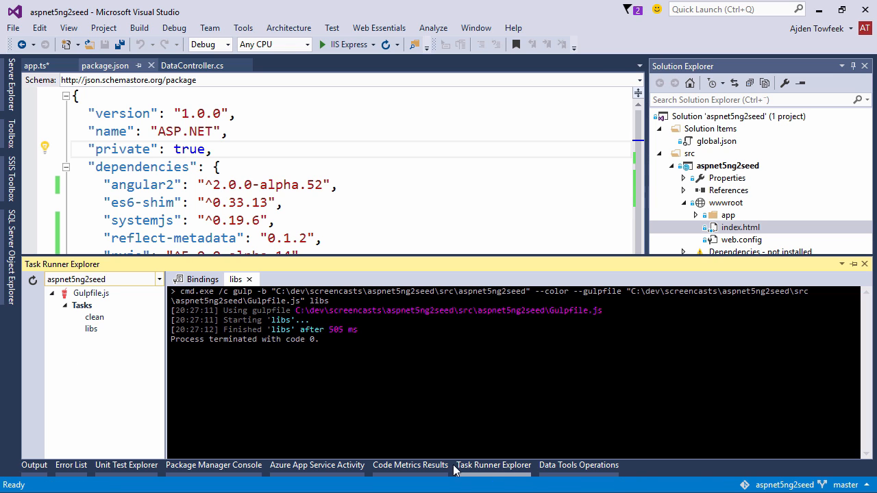
double_click(91, 328)
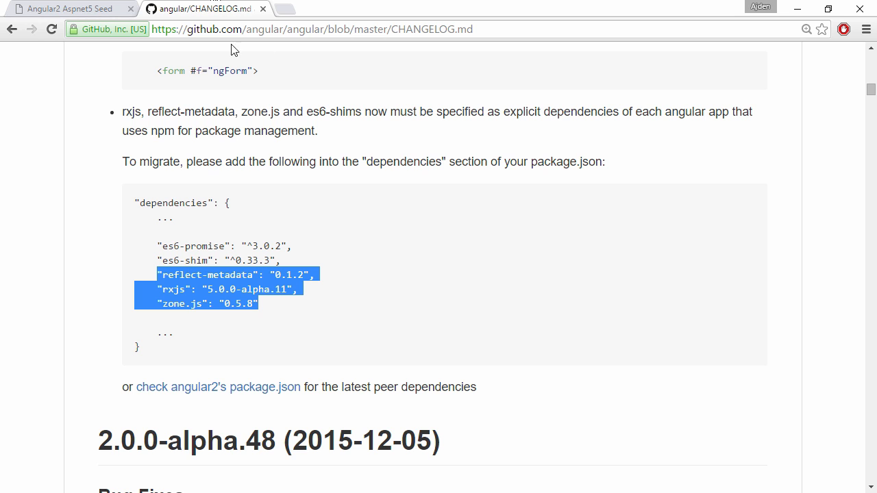
- Reload the localhost:2949 app, see the ng-forOf parse error, and return to the changelog
click(69, 8)
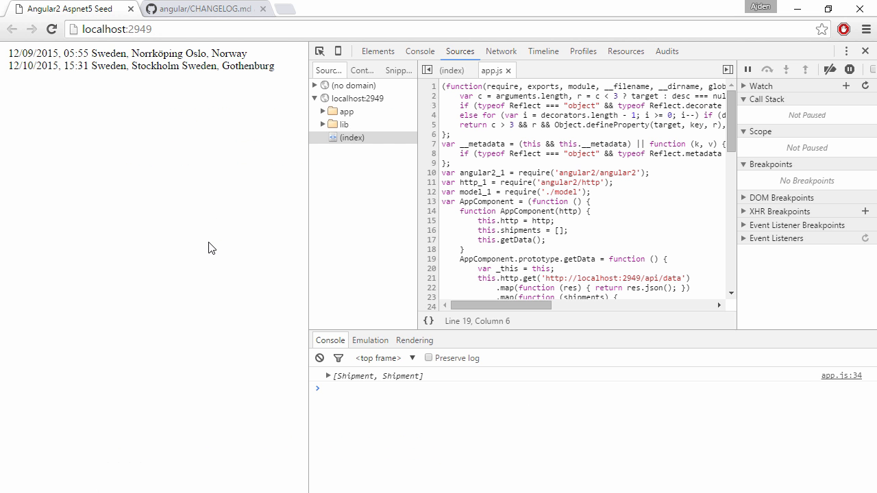
click(50, 29)
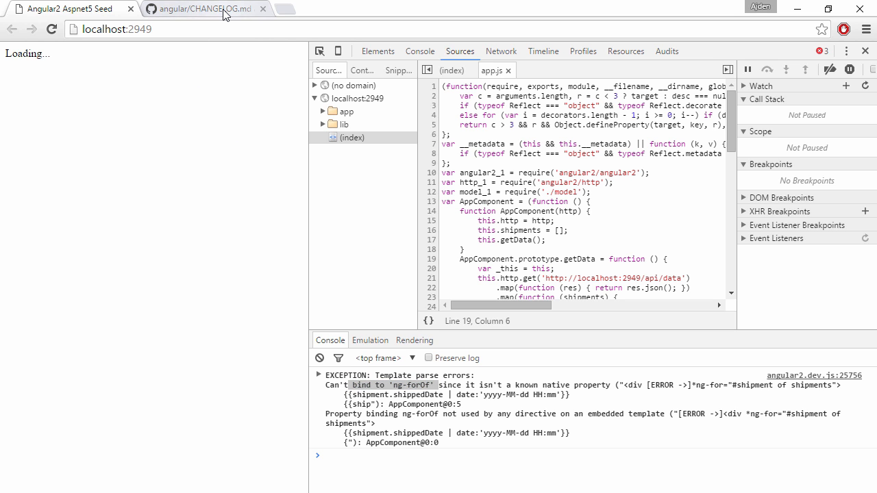
click(199, 8)
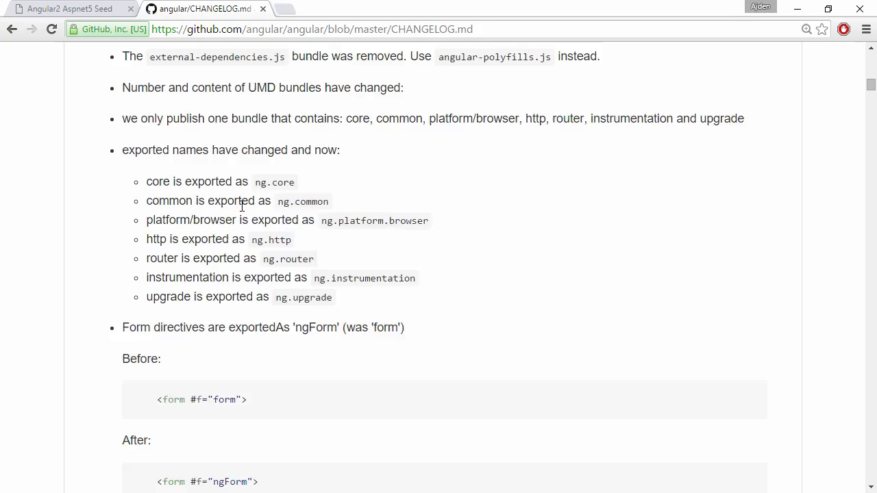
- Find the camelCase templates note and highlight ng-for and ngFor in its examples
scroll(up, 3)
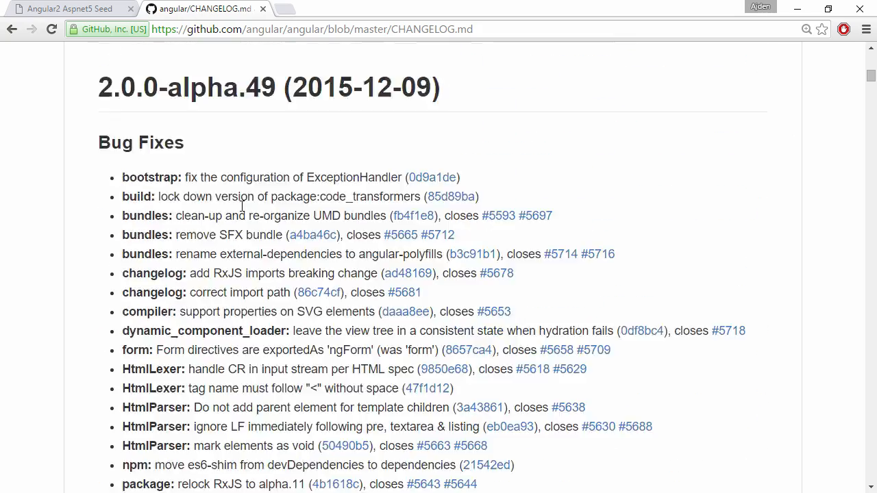
scroll(down, 3)
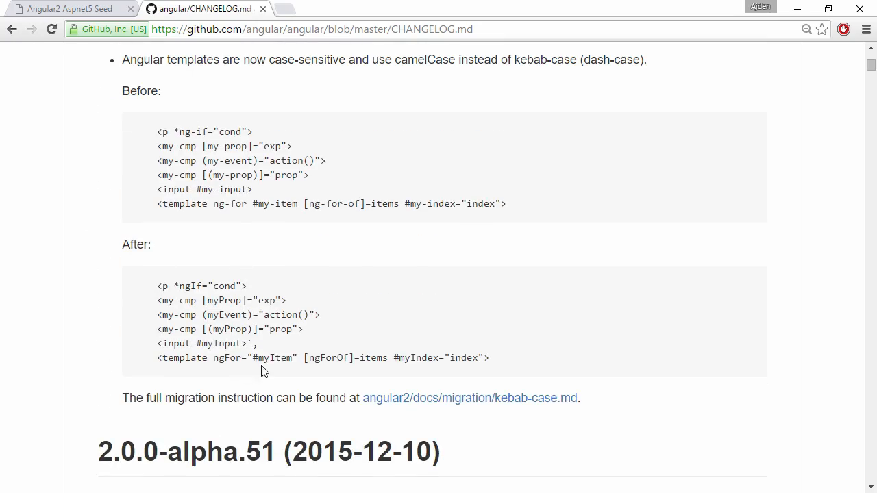
mouse_move(291, 230)
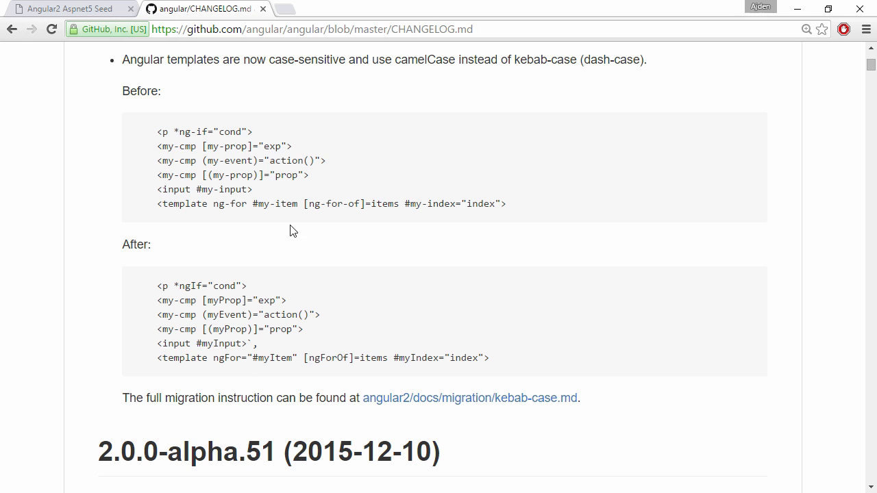
mouse_move(218, 203)
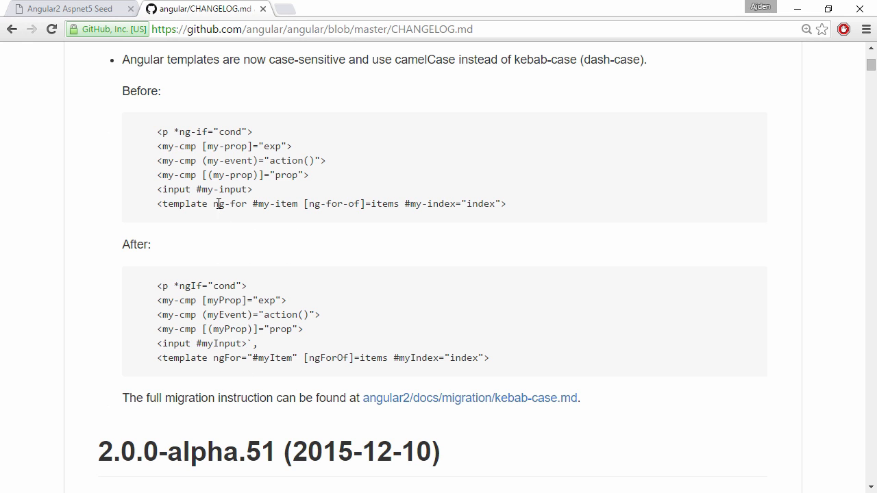
double_click(229, 204)
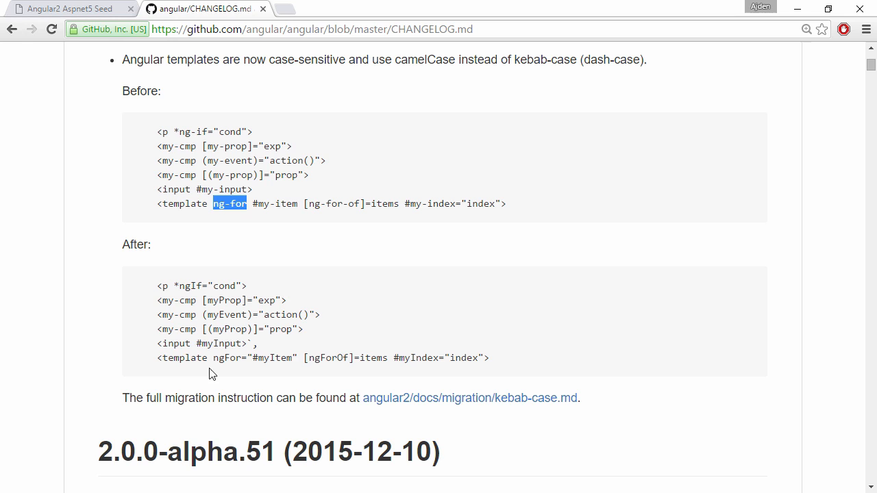
double_click(227, 358)
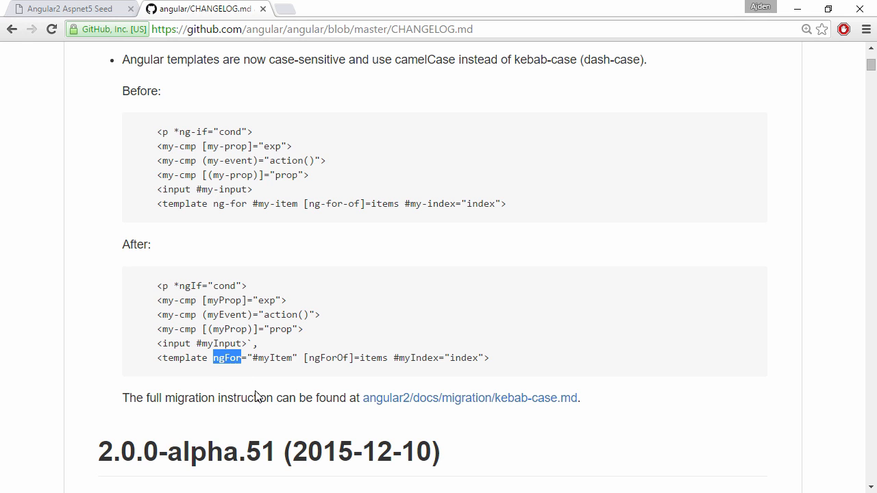
mouse_move(197, 374)
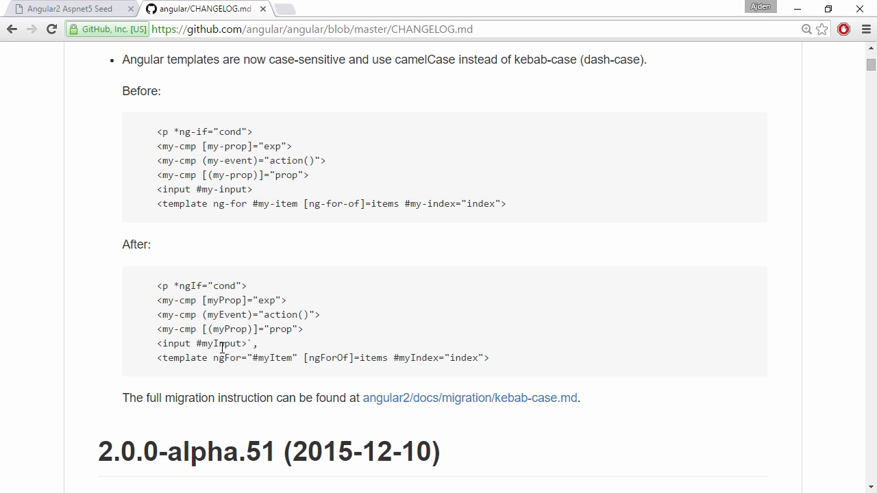
double_click(227, 357)
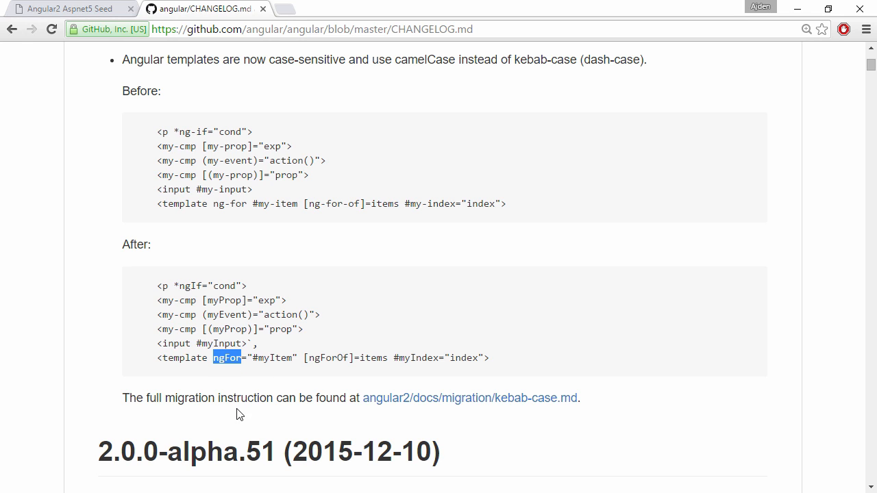
mouse_move(299, 372)
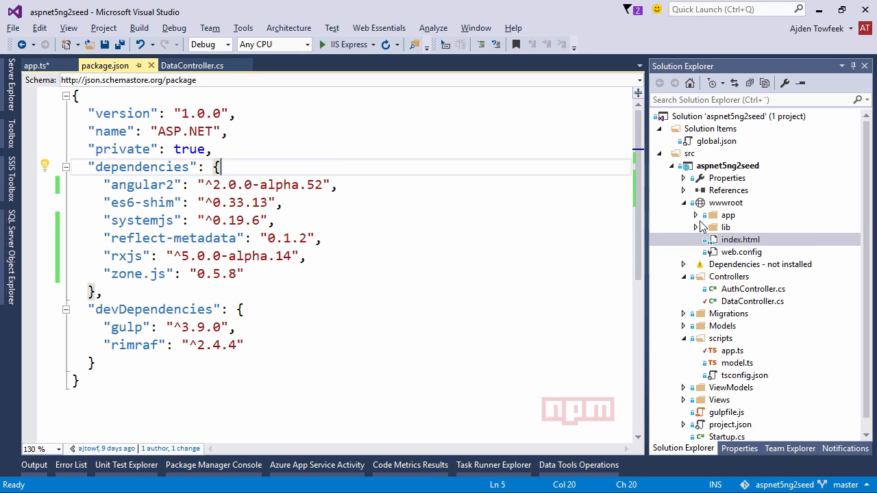
- Open app.html under wwwroot/app and save it with the *ngFor shipments loop
click(696, 214)
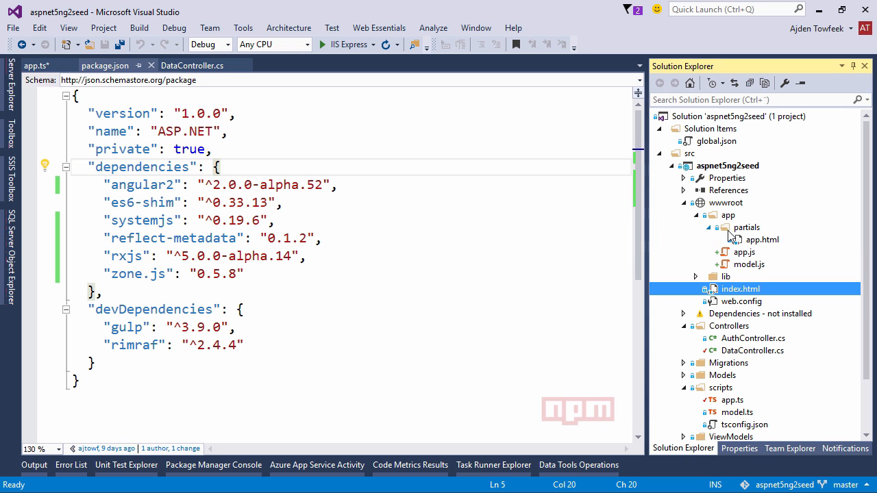
double_click(762, 239)
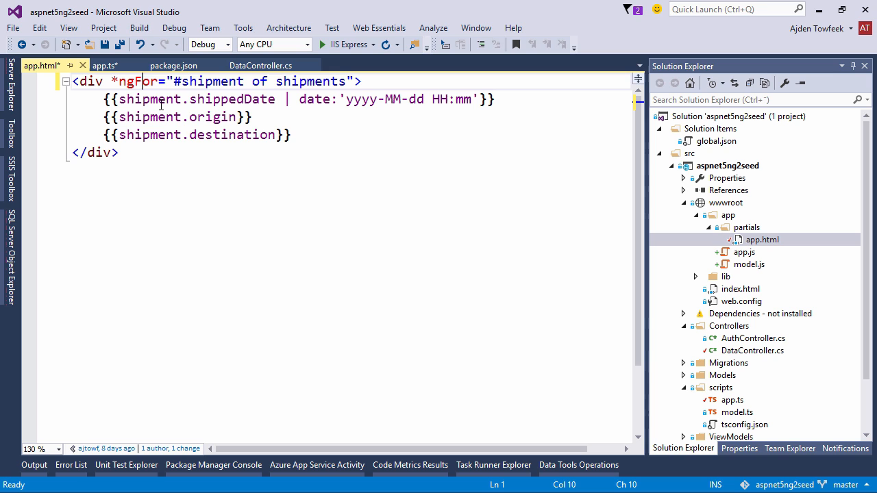
key(ctrl+s)
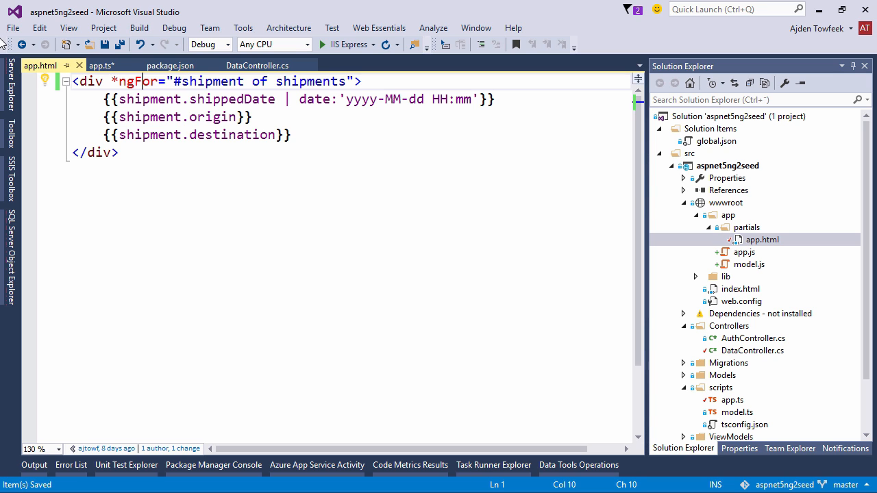
click(99, 65)
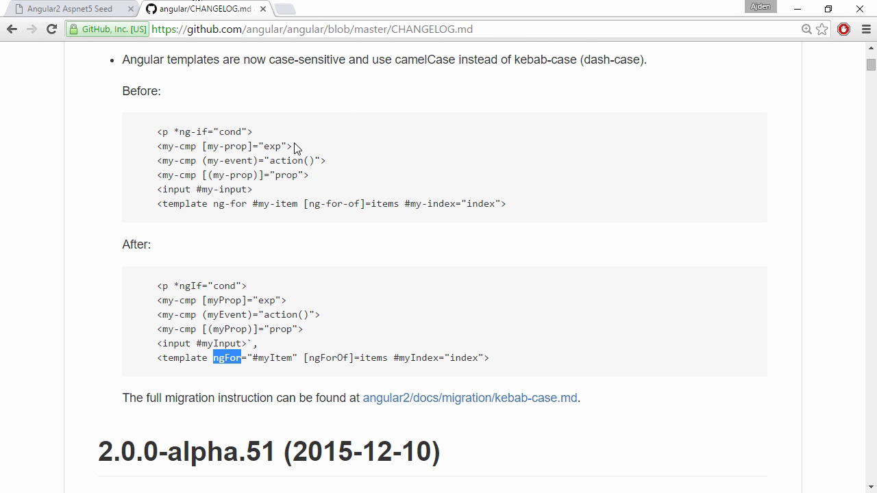
- Reload the localhost app to test the ngFor fix, exposing a 404 for rxjs/operators/map.js
click(65, 8)
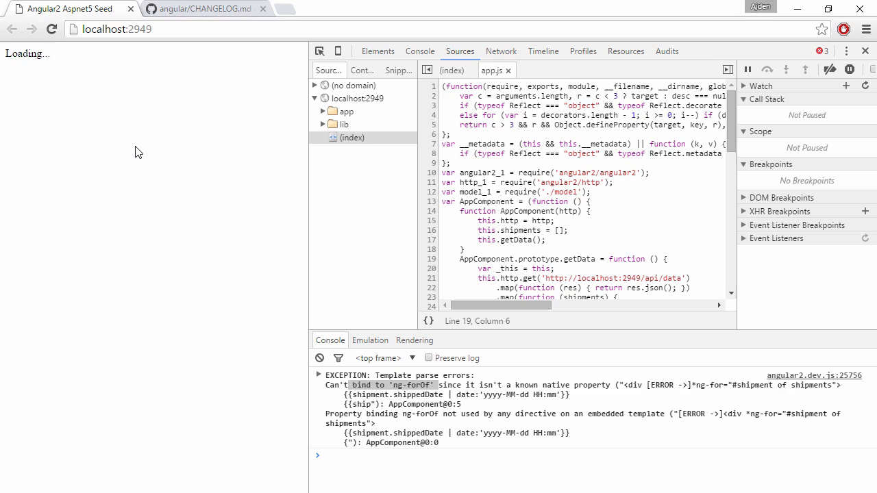
click(352, 124)
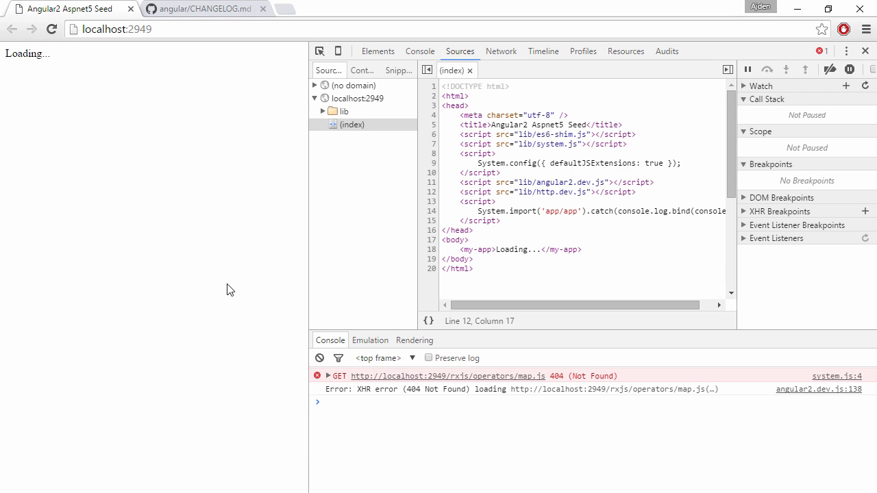
mouse_move(425, 384)
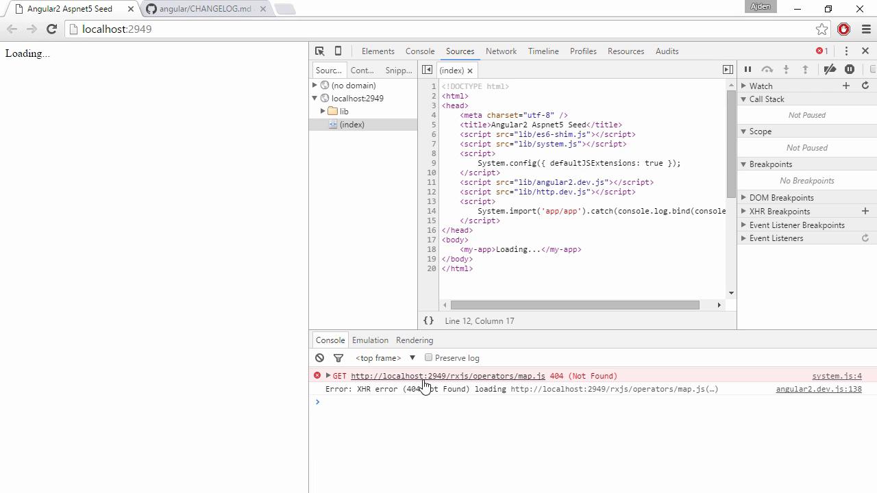
mouse_move(544, 386)
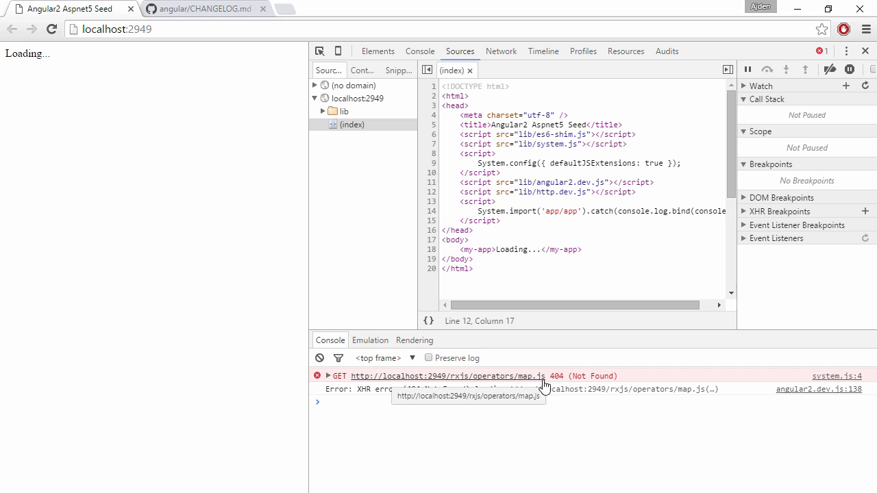
mouse_move(428, 396)
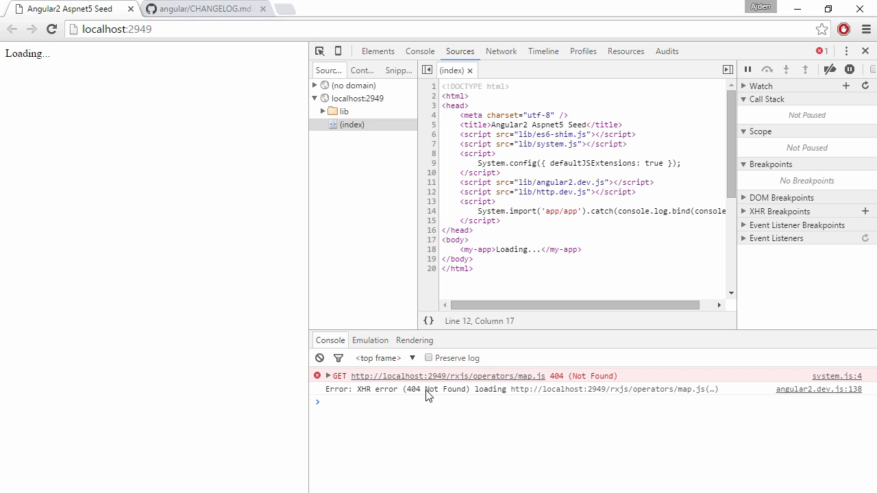
mouse_move(468, 385)
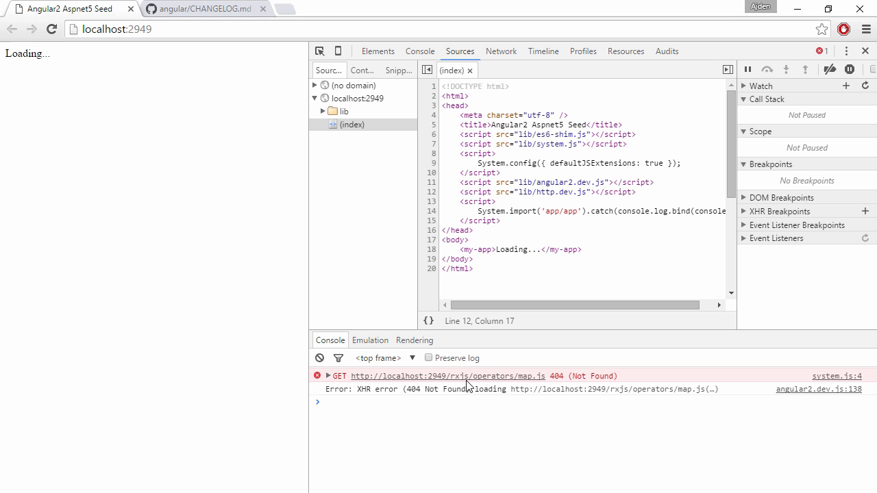
mouse_move(480, 384)
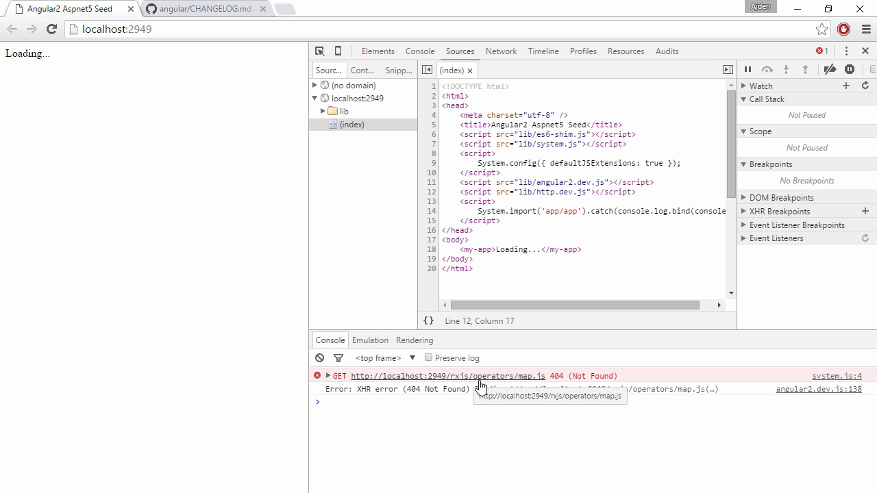
mouse_move(229, 327)
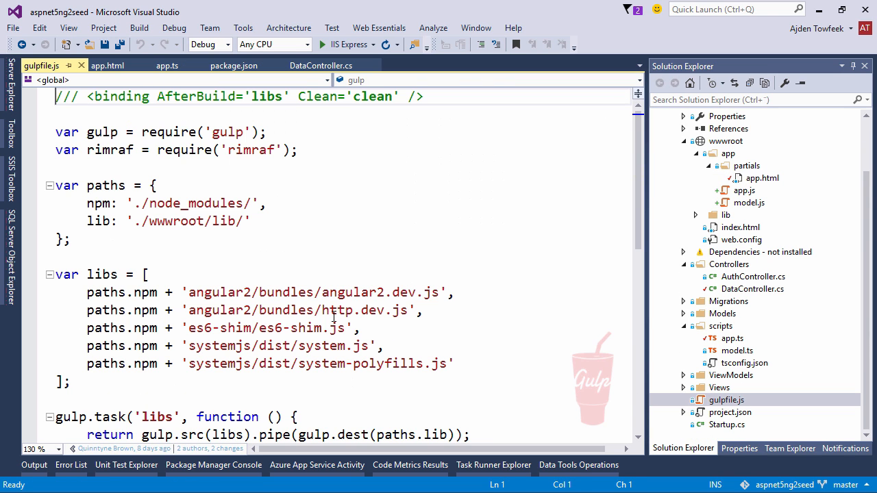
- Begin a new gulp.task('rxjs', function) in gulpfile.js
scroll(down, 3)
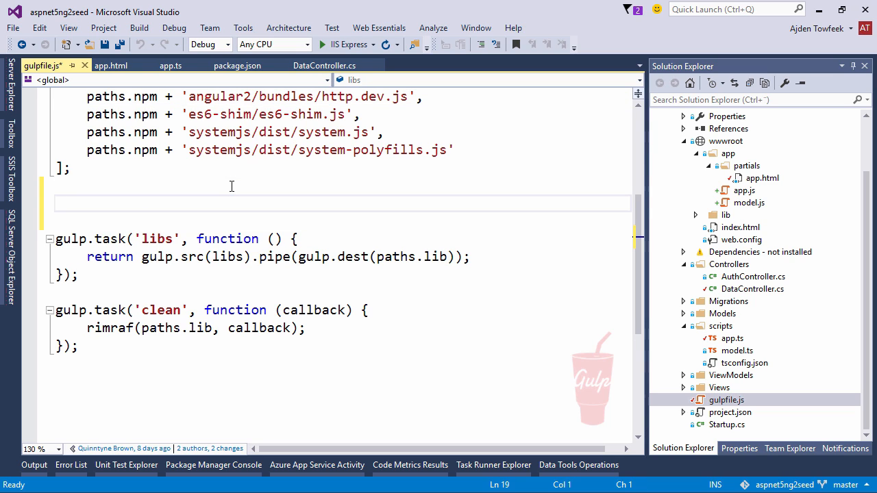
text(gulp.task()
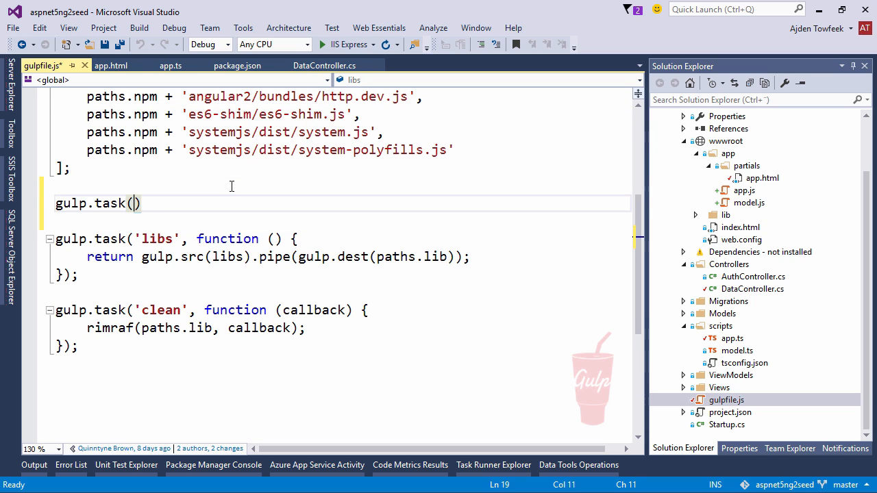
text('rxjs')
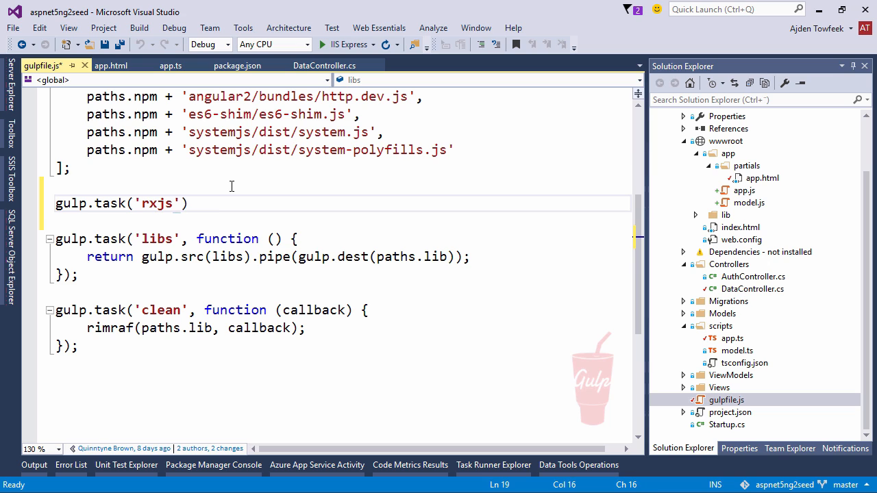
text(, function ()
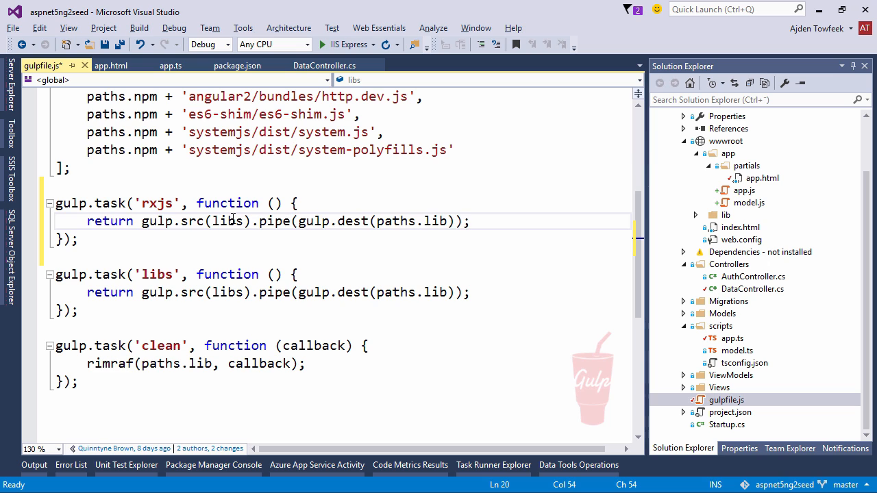
- Make the rxjs task copy paths.lib + 'rxjs/**/*.js' into rxjs/, and save
double_click(228, 220)
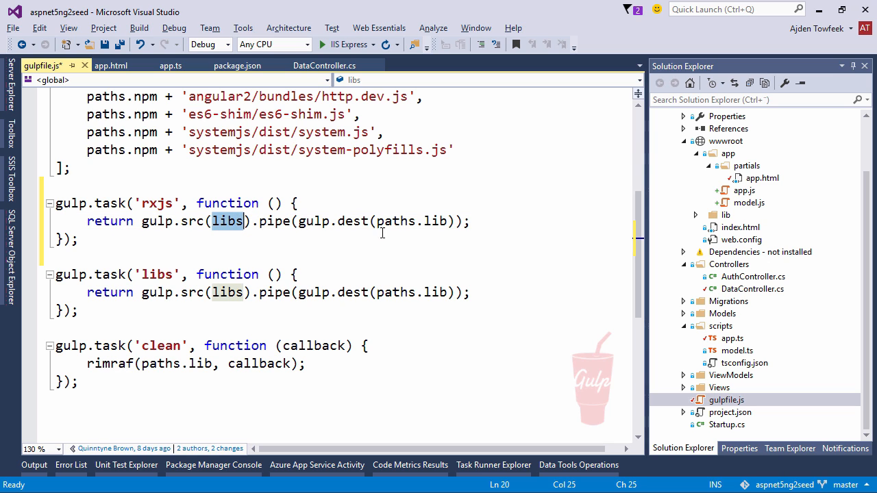
text(paths)
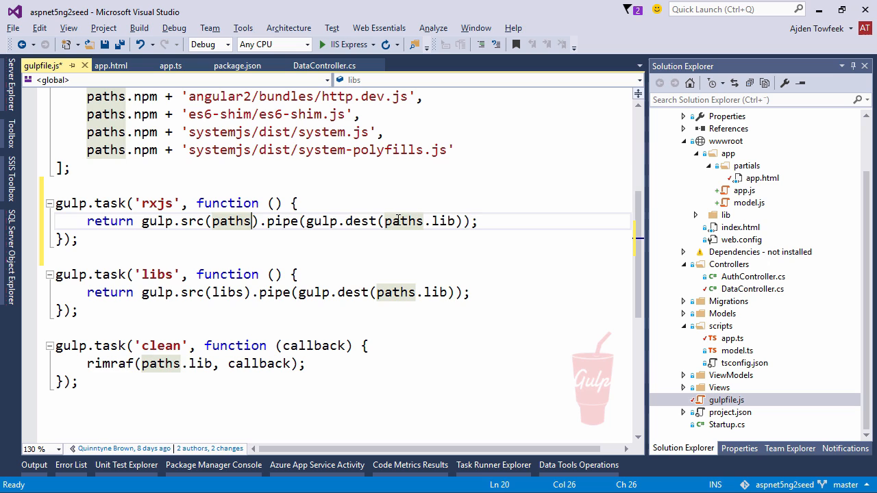
text(.lib +)
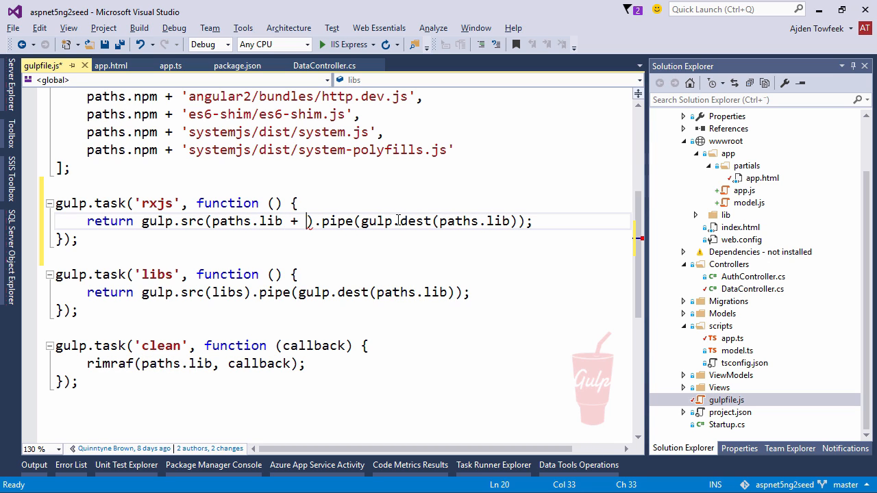
text('rxjs')
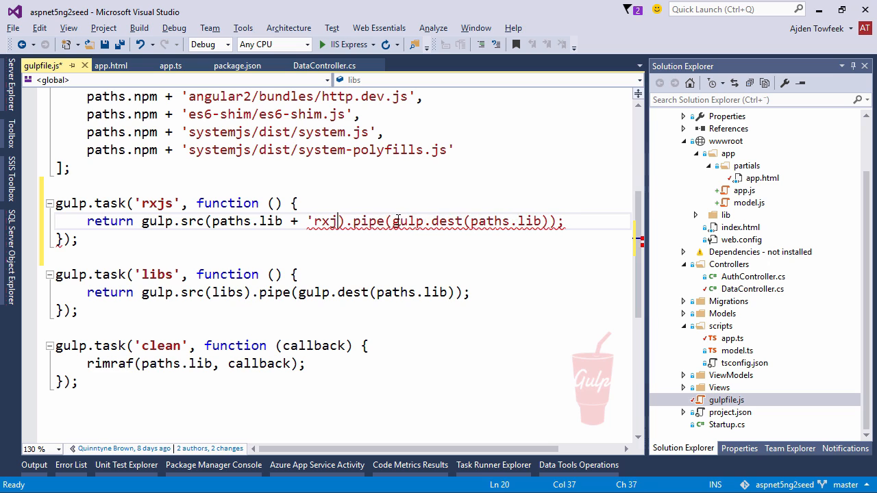
text(/*)
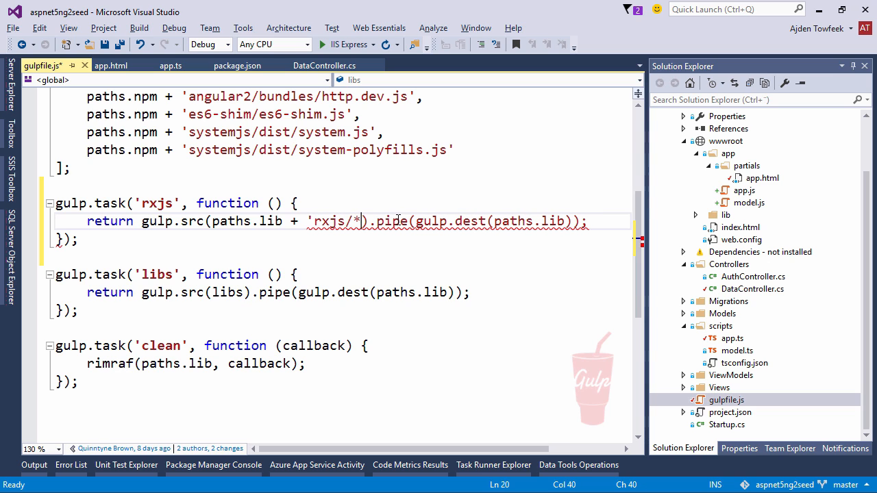
text(*/*)
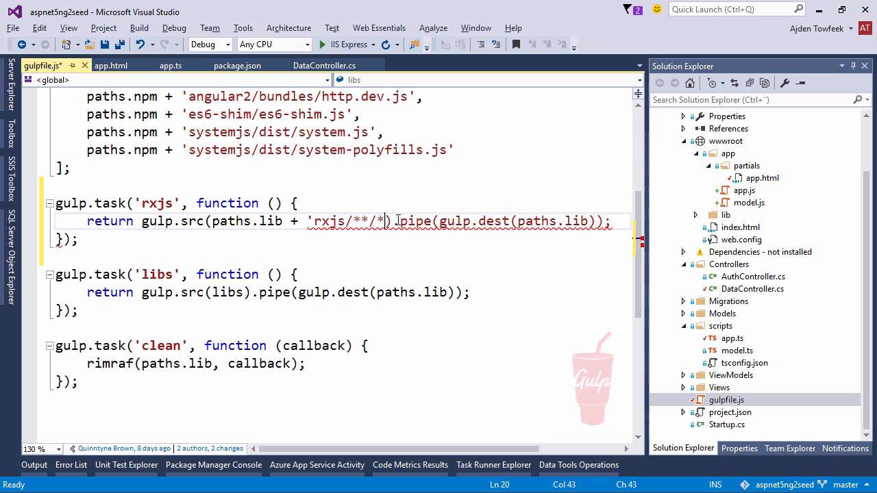
text(.js)
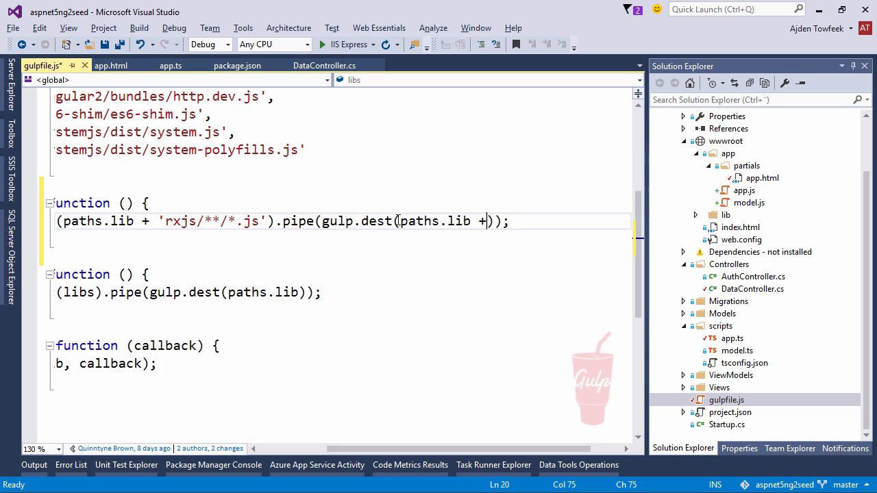
text(')
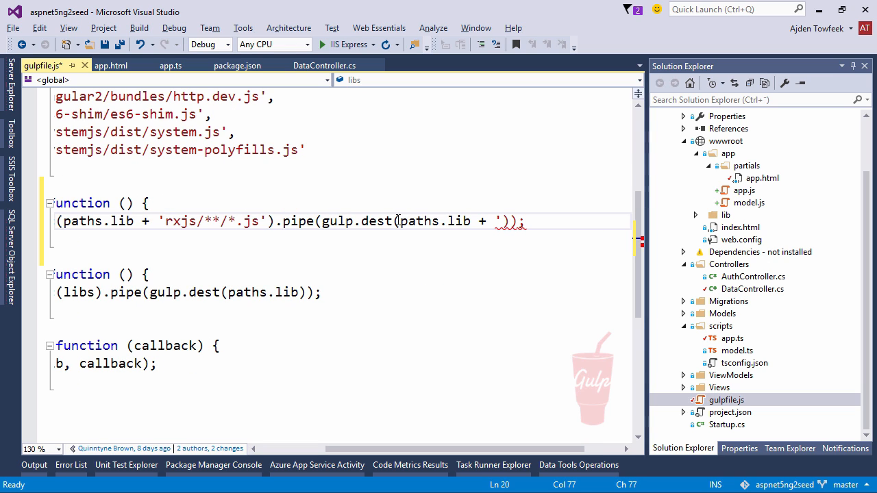
text(rxjs/)
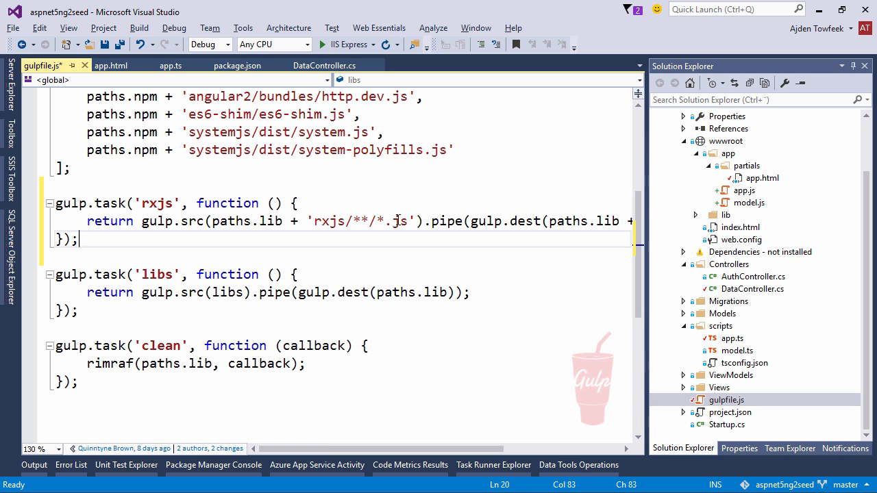
key(ctrl+s)
text(, )
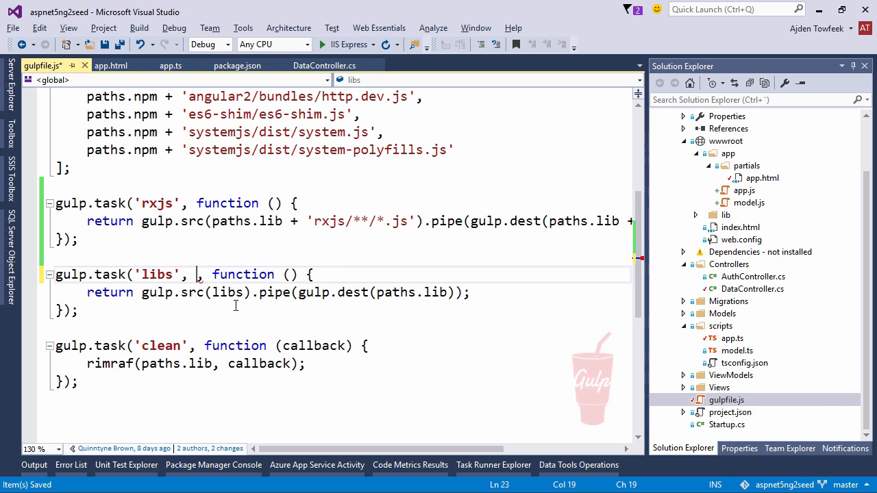
- Add ['rxjs'] as a dependency of the libs task
text([])
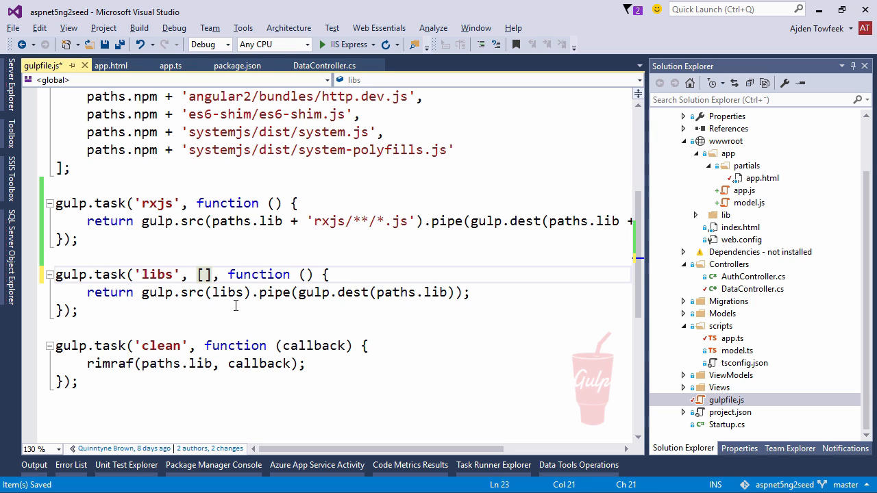
text(')
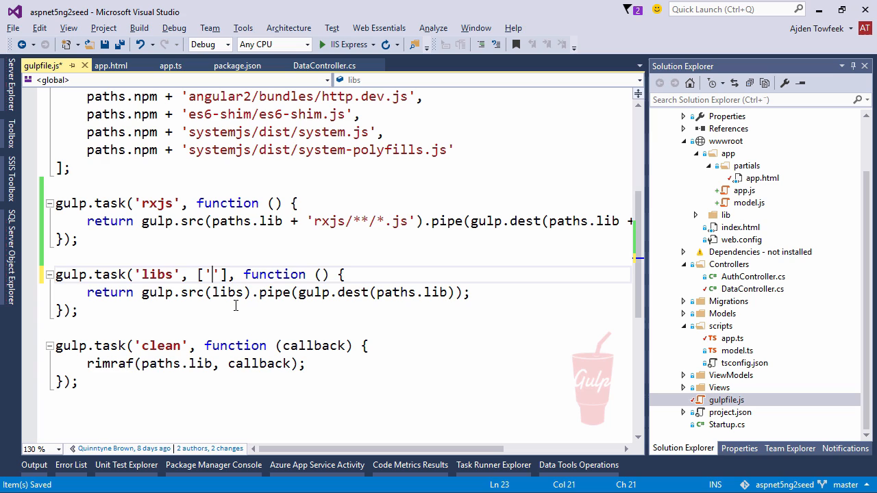
text(rxjs)
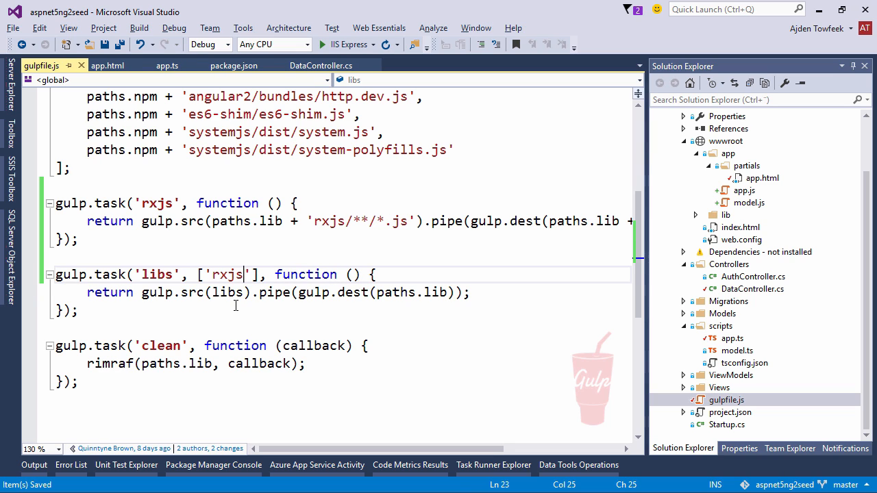
click(329, 310)
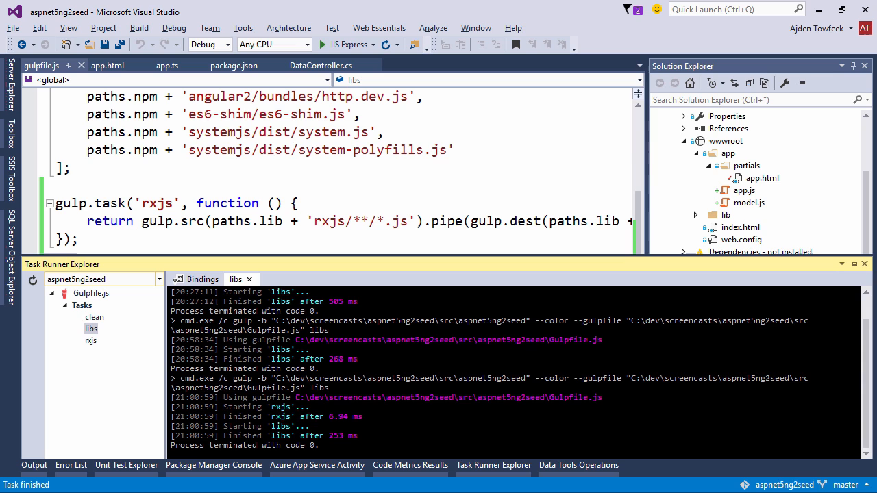
- Point the rxjs task at paths.npm, rerun libs, and inspect the new lib/rxjs folder
click(696, 215)
text(npm)
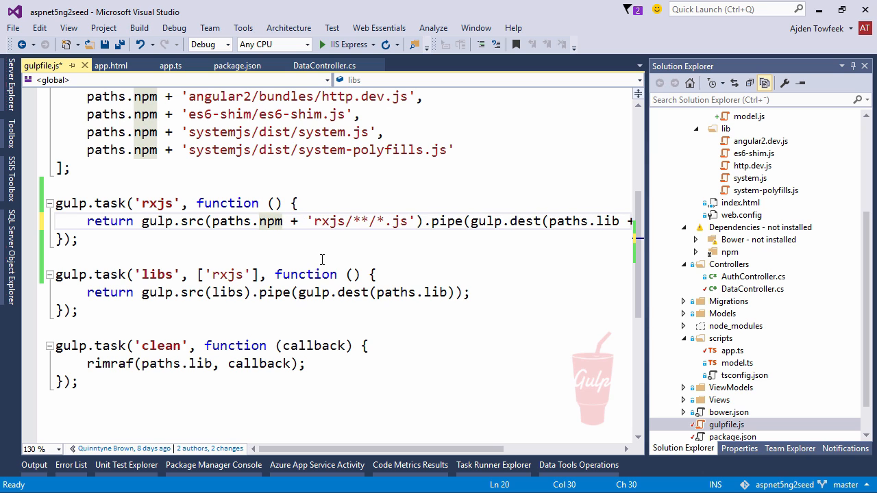
scroll(up, 3)
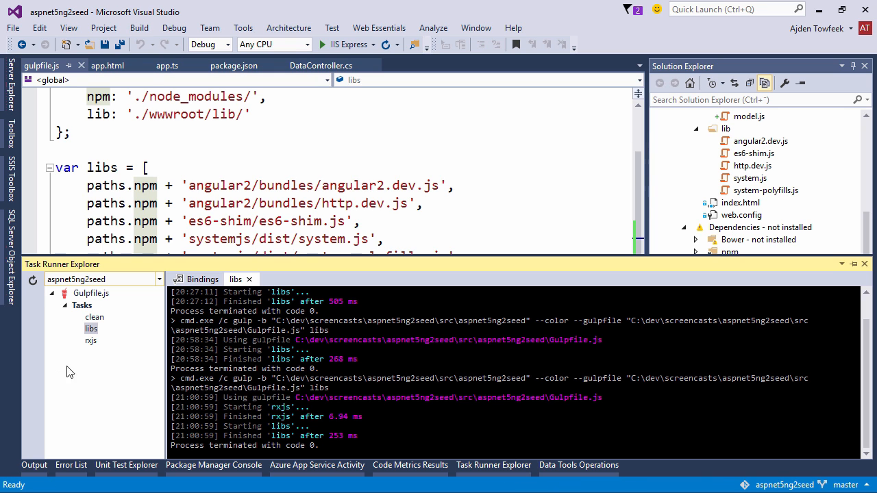
double_click(91, 329)
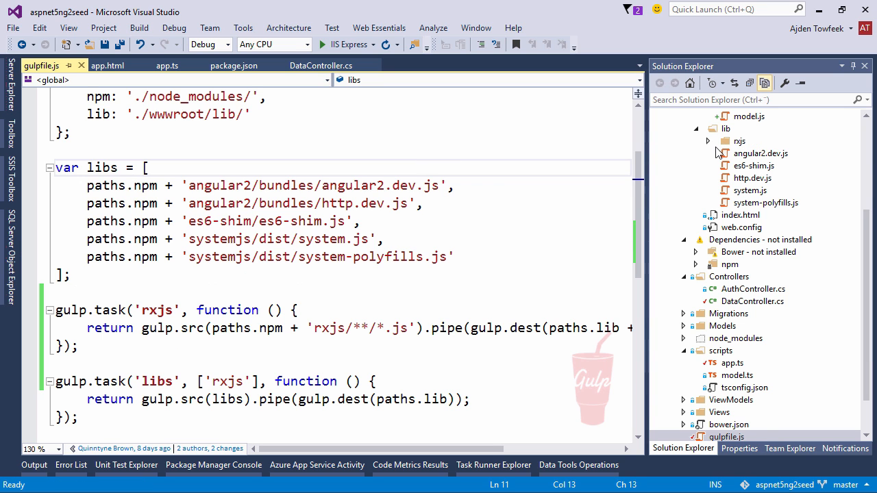
click(708, 141)
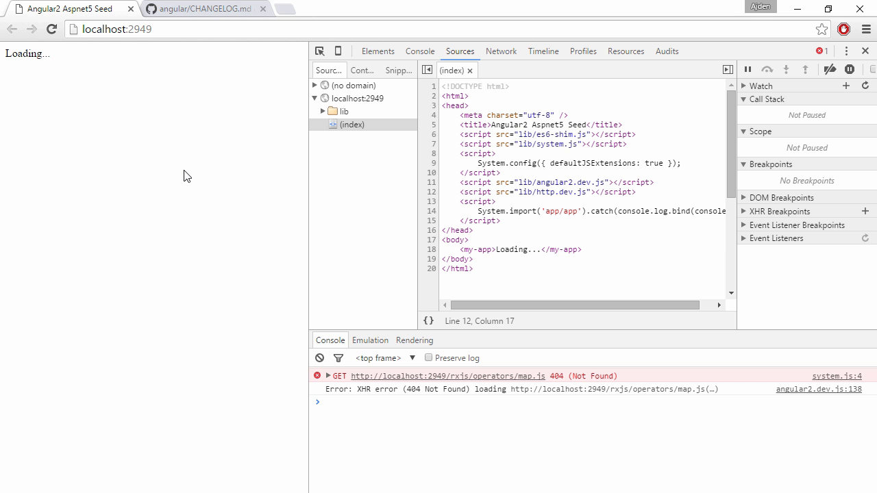
mouse_move(226, 244)
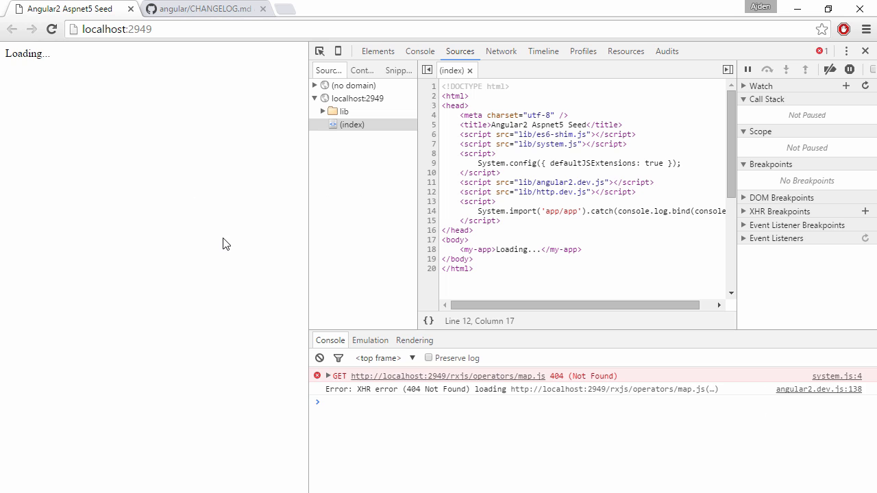
mouse_move(448, 376)
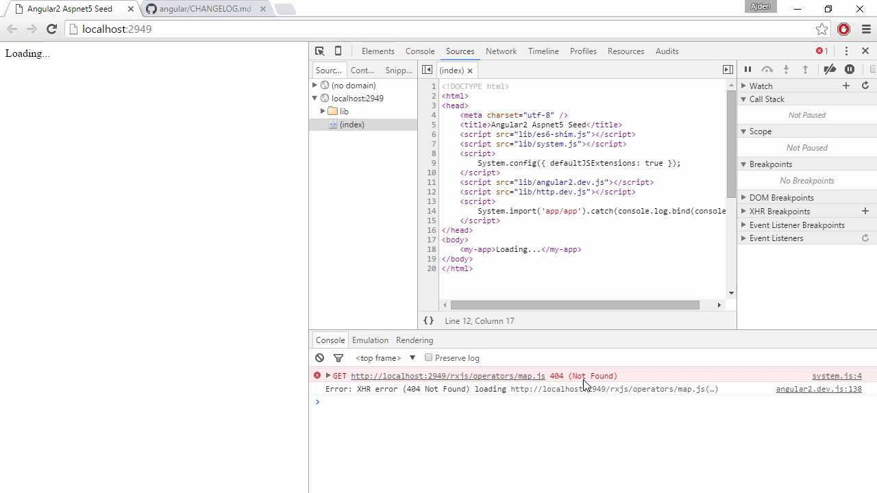
mouse_move(478, 396)
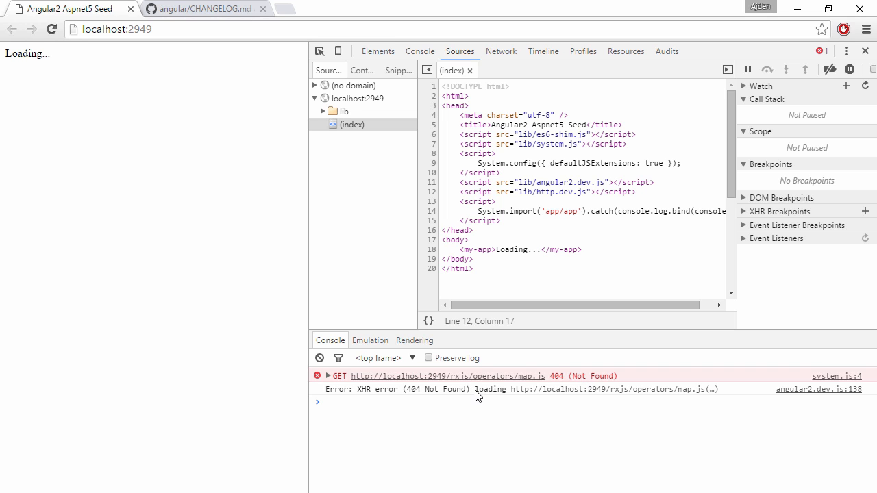
mouse_move(452, 390)
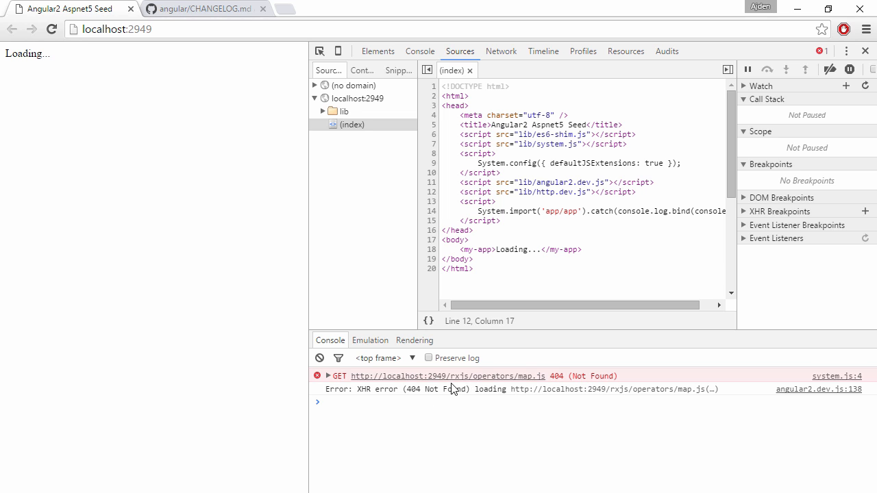
mouse_move(459, 377)
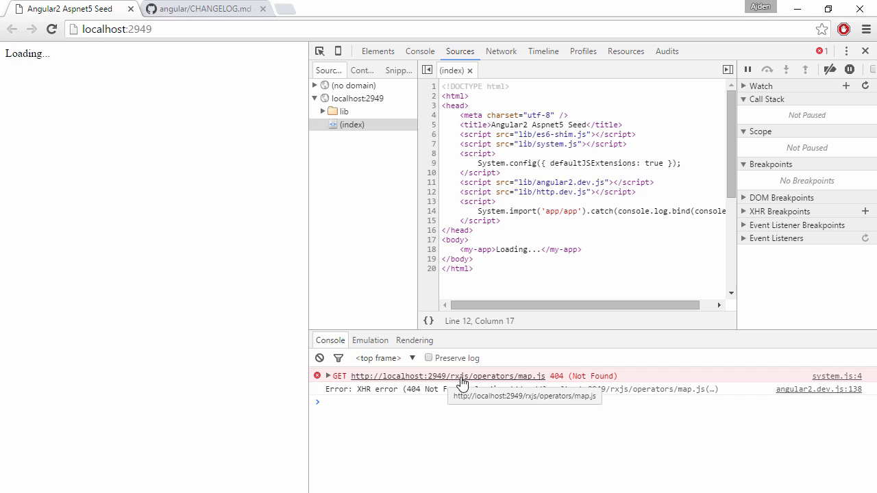
mouse_move(473, 382)
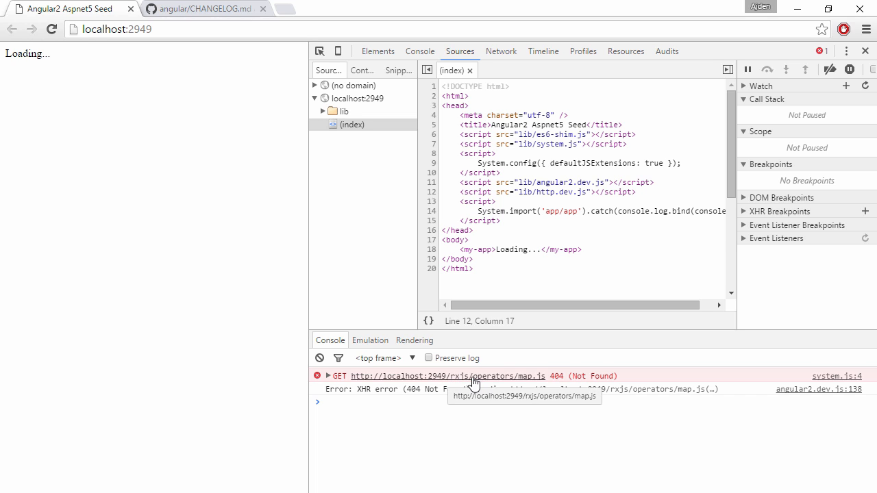
mouse_move(291, 343)
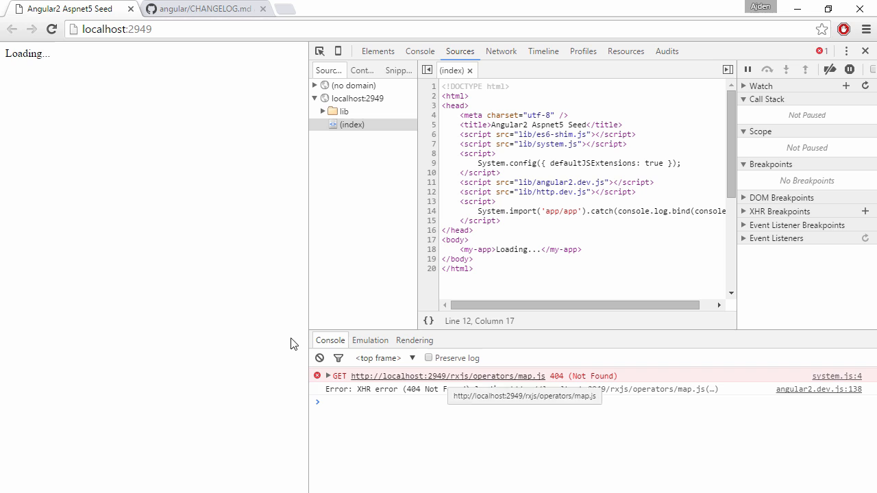
mouse_move(317, 308)
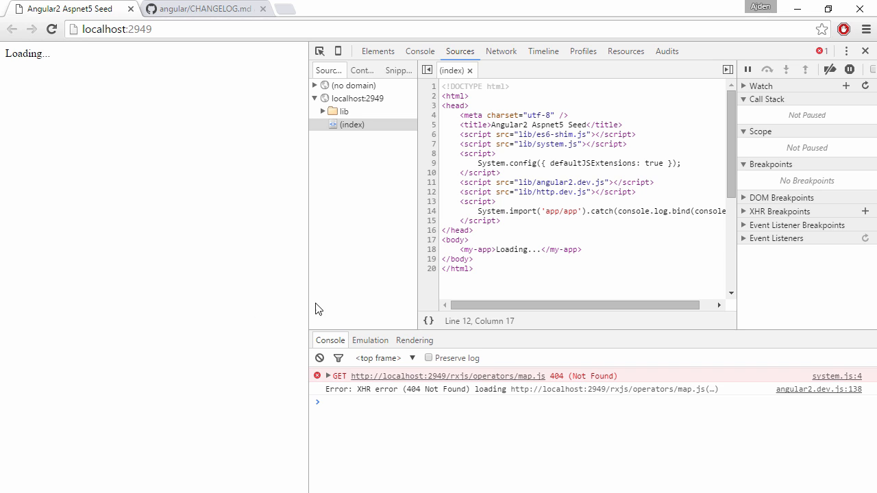
mouse_move(210, 312)
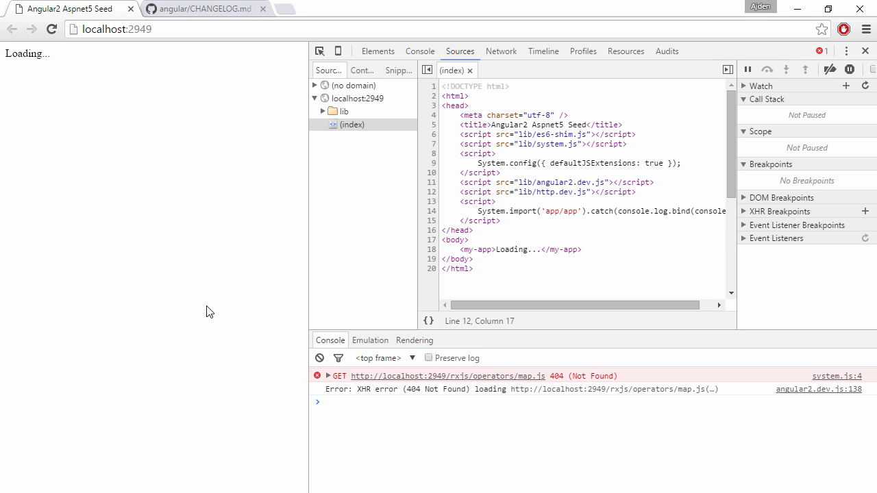
mouse_move(245, 257)
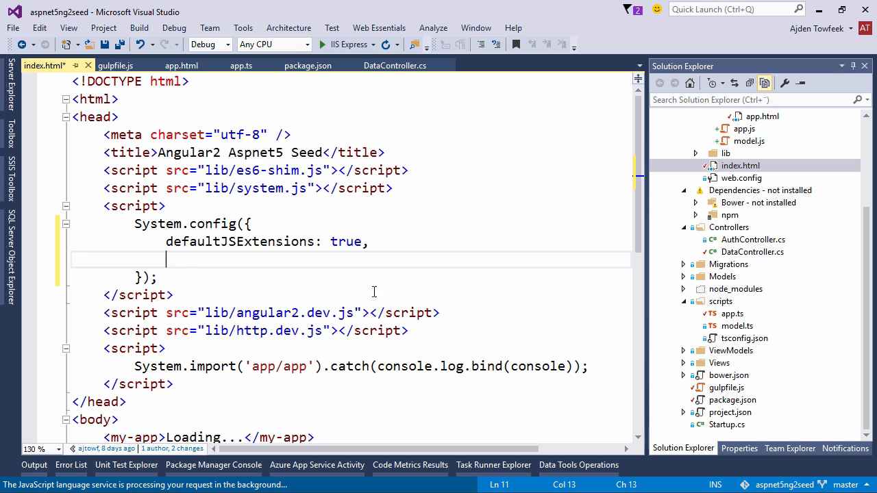
- Add map: { 'rxjs': 'lib/rxjs' } after defaultJSExtensions in index.html's System.config
text(map: {})
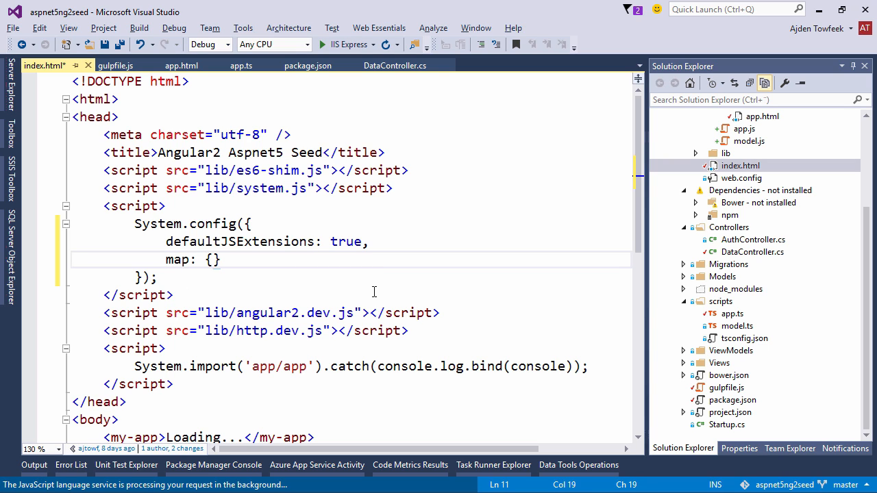
key(enter)
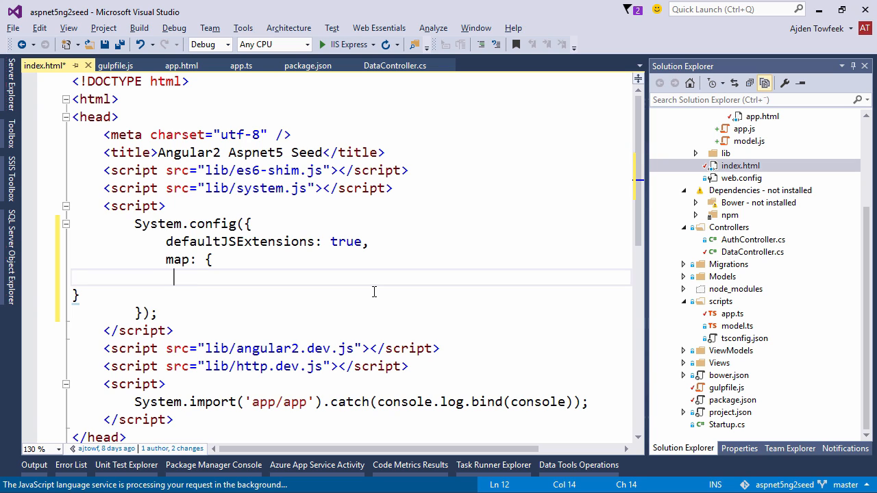
text('rxjs')
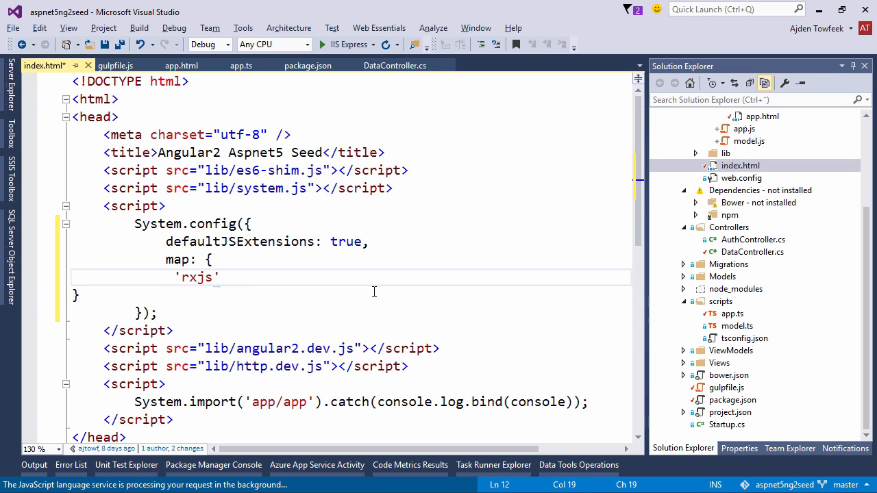
text(: 'lib')
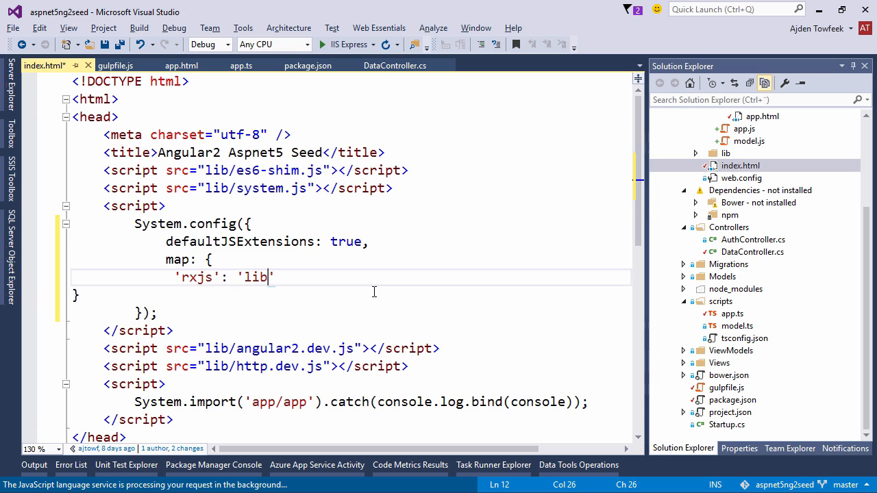
text(/r)
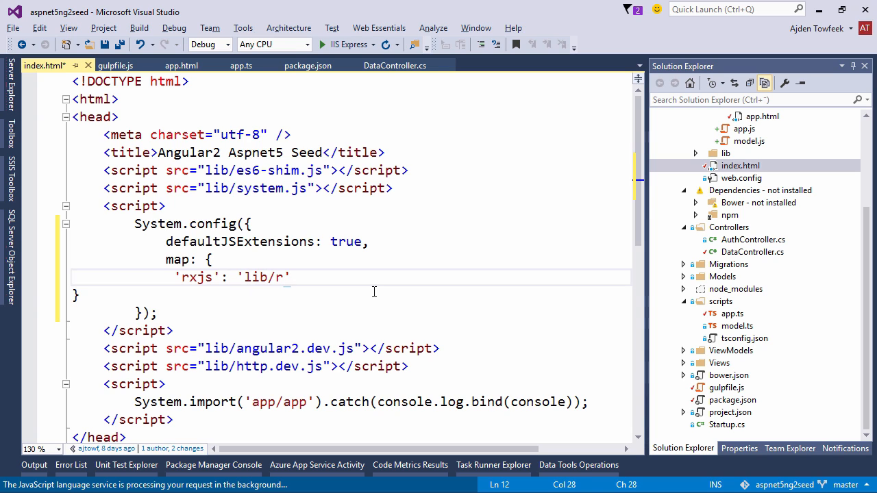
text(xjs)
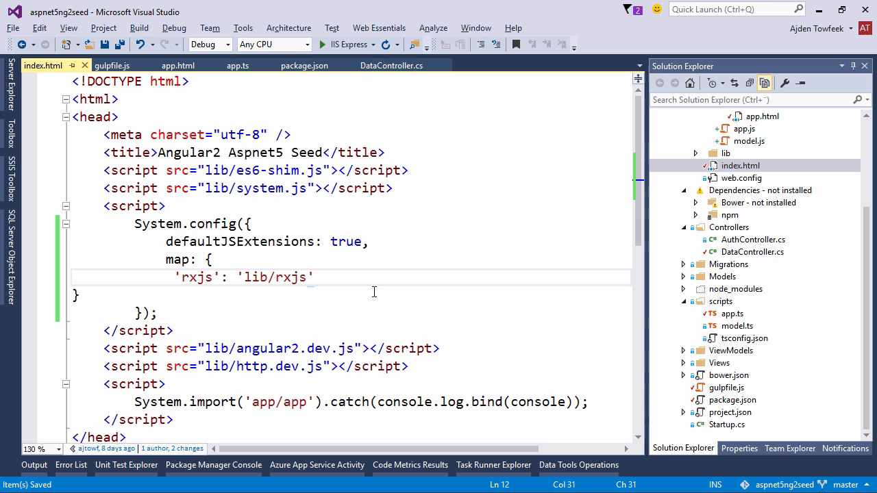
mouse_move(126, 295)
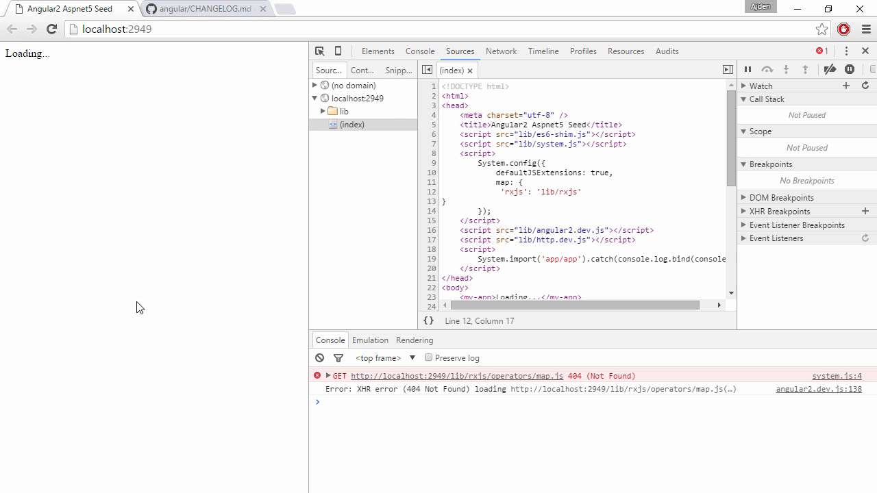
mouse_move(537, 395)
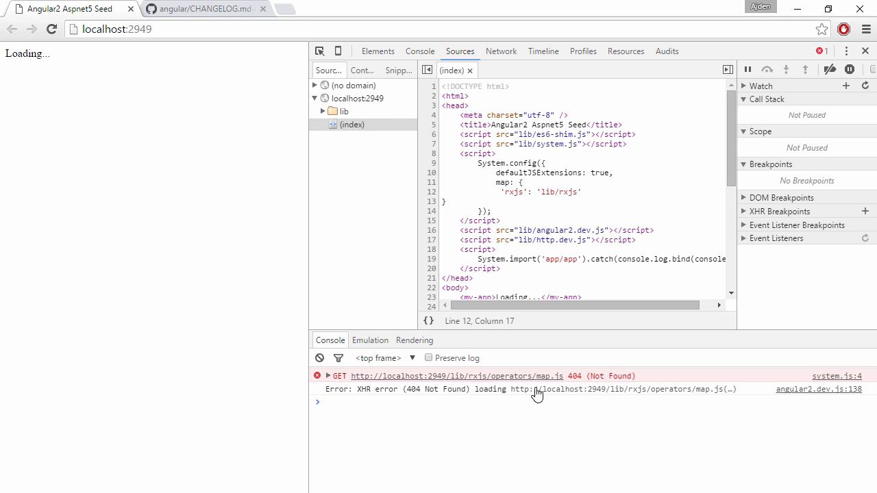
mouse_move(444, 385)
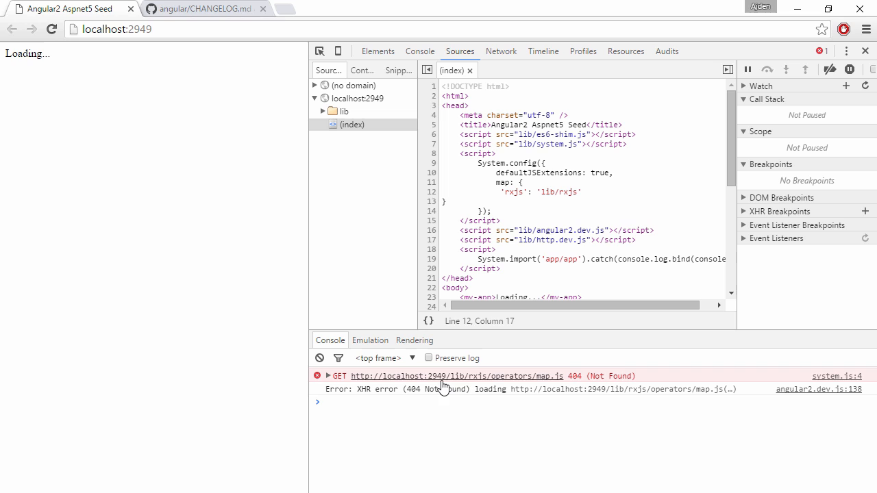
mouse_move(516, 380)
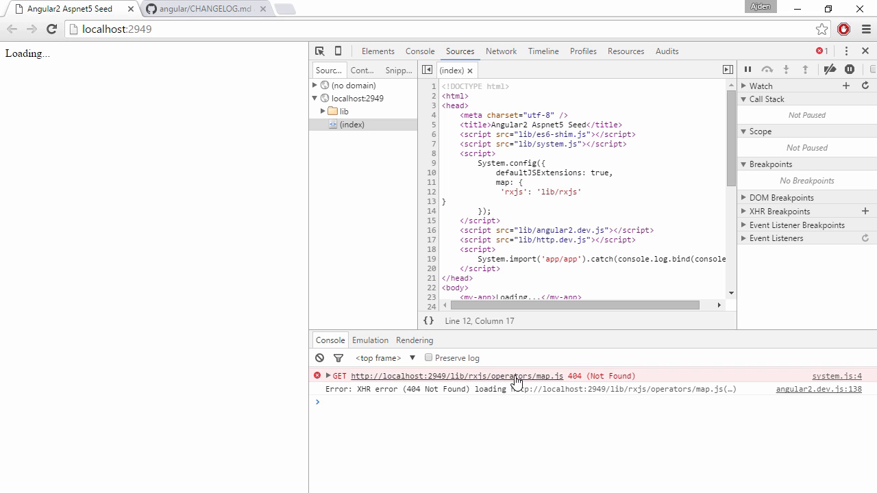
mouse_move(217, 331)
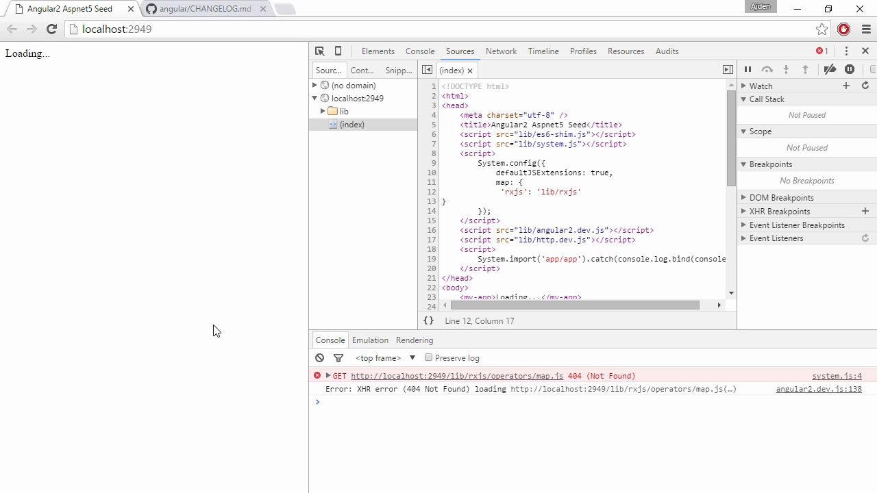
mouse_move(201, 169)
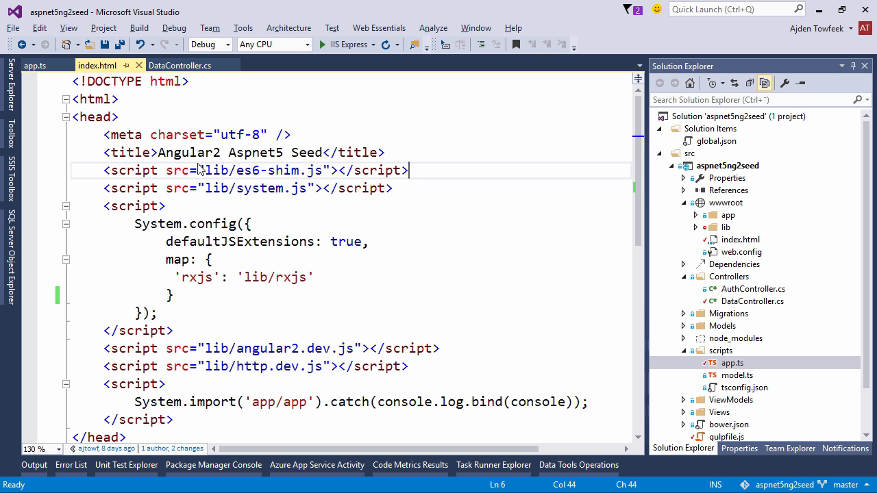
- Expand node_modules > rxjs in Solution Explorer, then switch to the app.ts tab
click(685, 338)
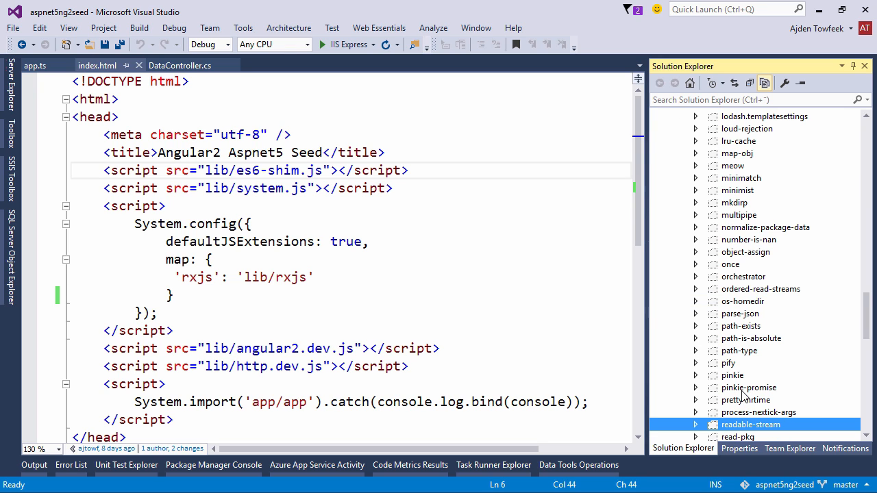
scroll(down, 3)
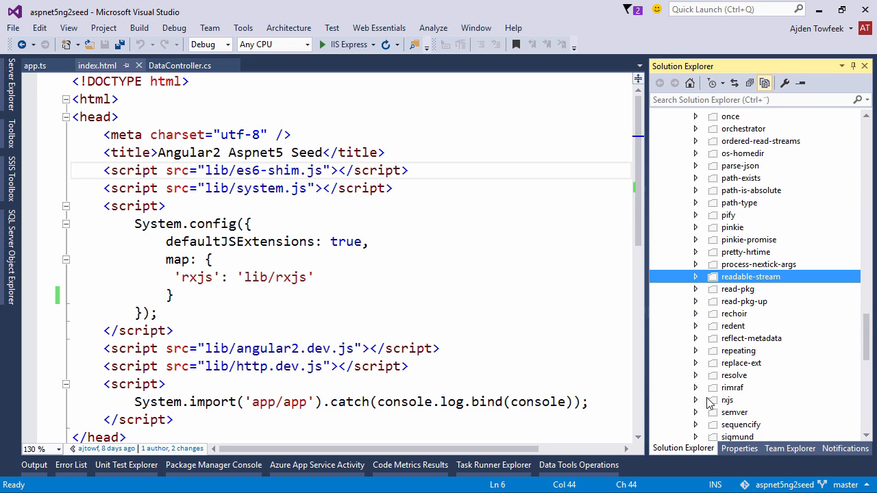
click(696, 400)
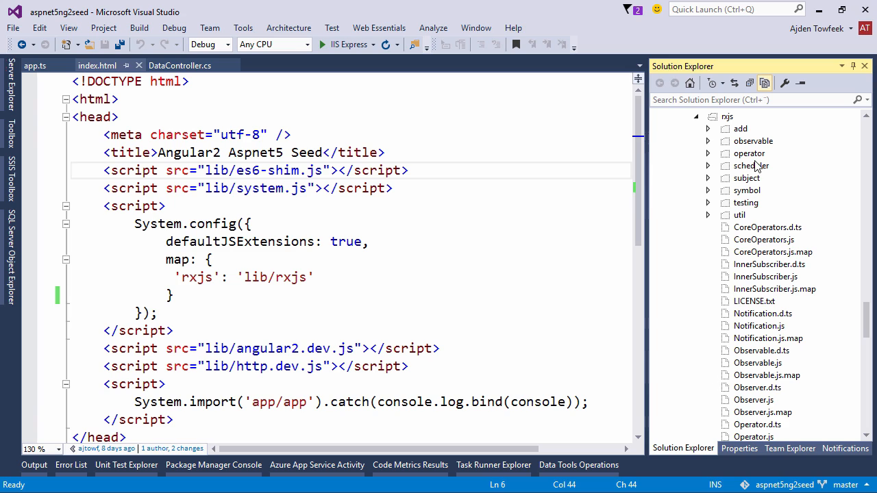
mouse_move(746, 162)
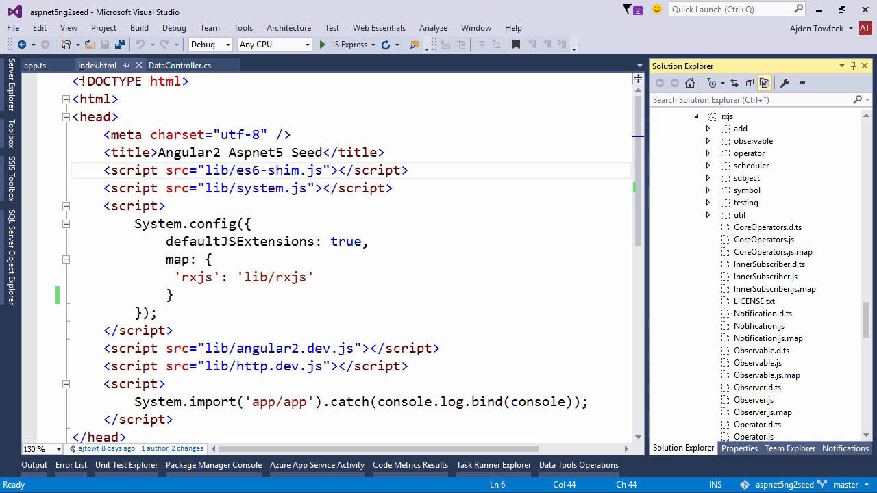
mouse_move(34, 65)
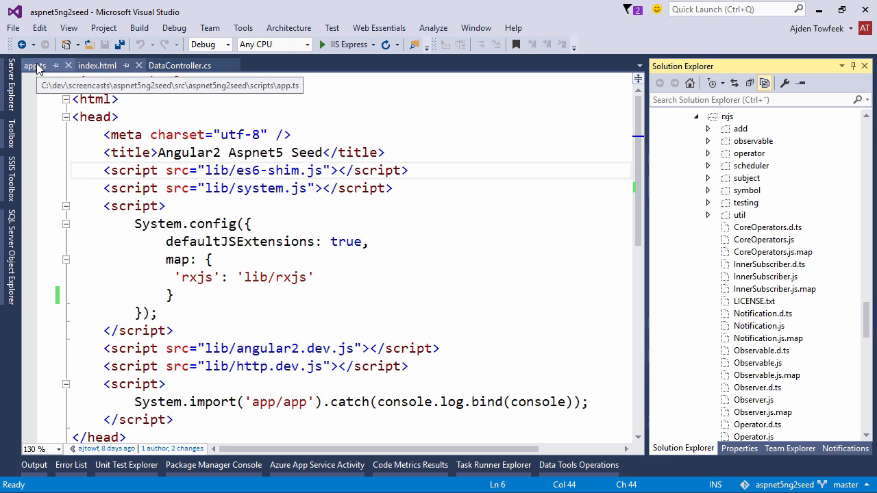
click(34, 65)
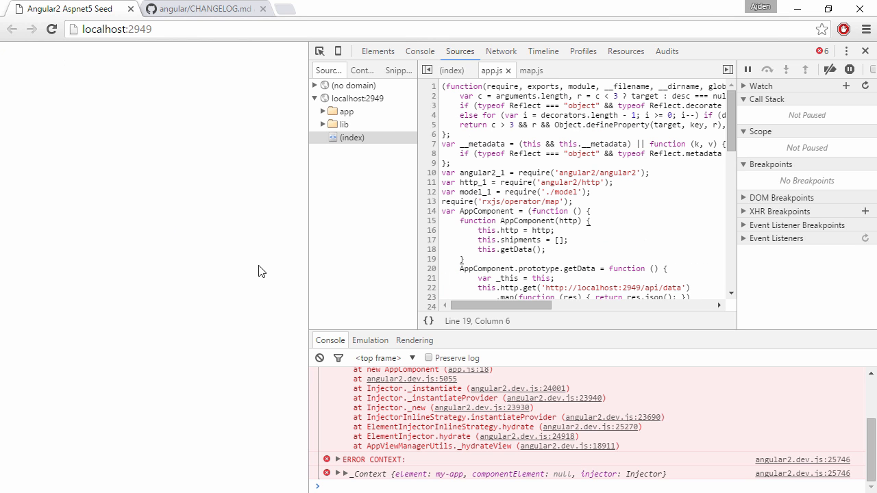
mouse_move(280, 68)
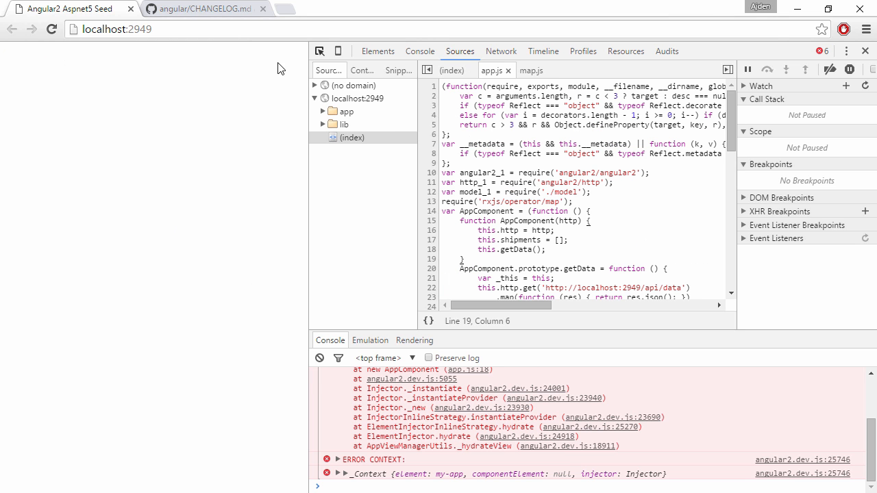
- Expand localhost app, lib and rxjs/operator in DevTools Sources; scroll Console to the map error
click(322, 111)
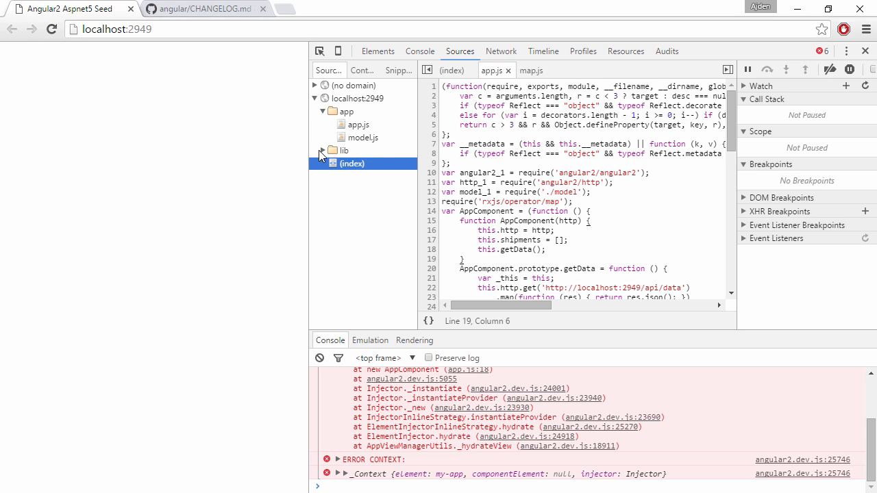
click(322, 150)
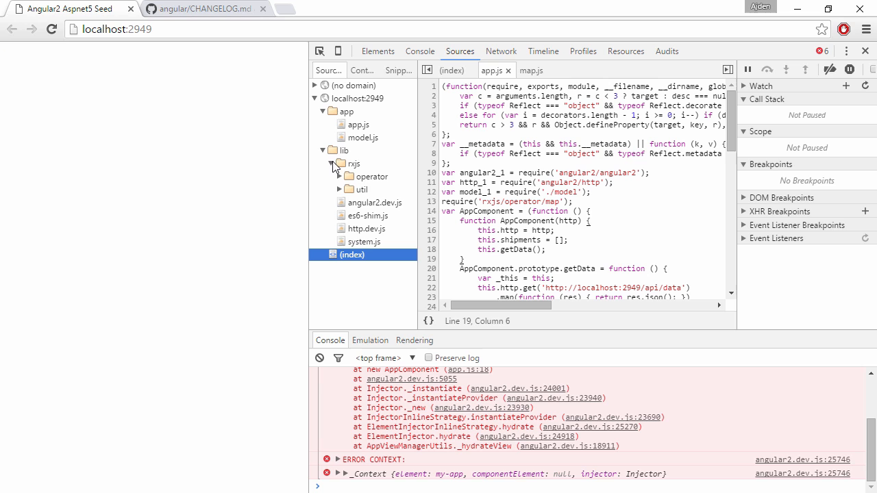
click(341, 177)
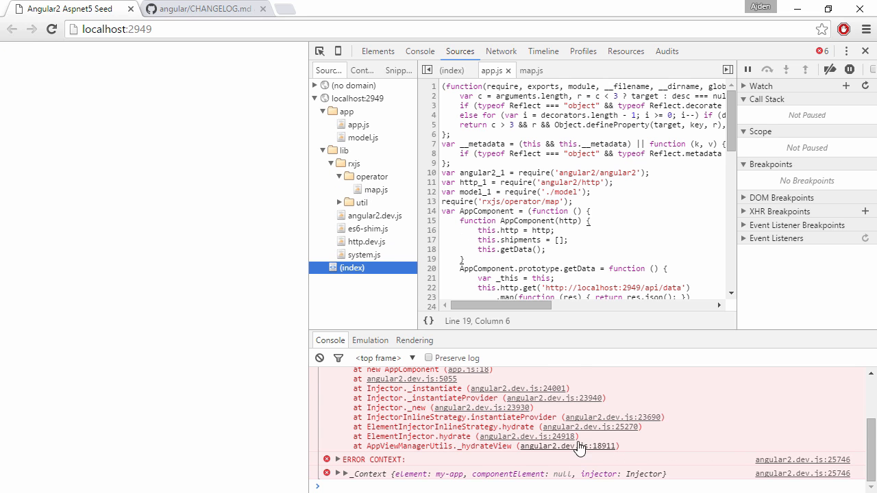
scroll(up, 3)
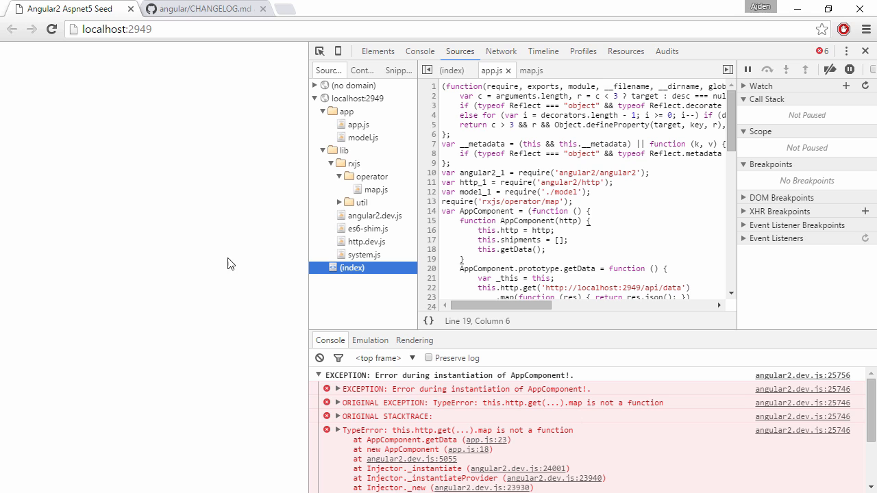
mouse_move(376, 190)
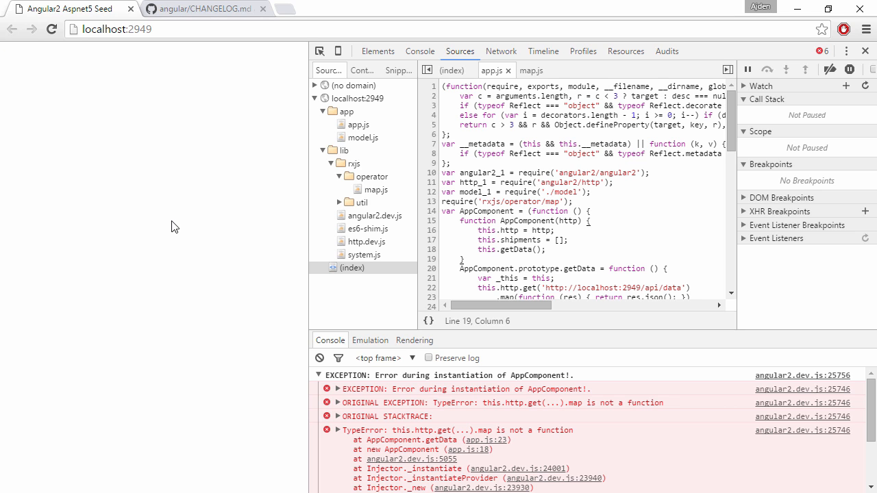
mouse_move(197, 209)
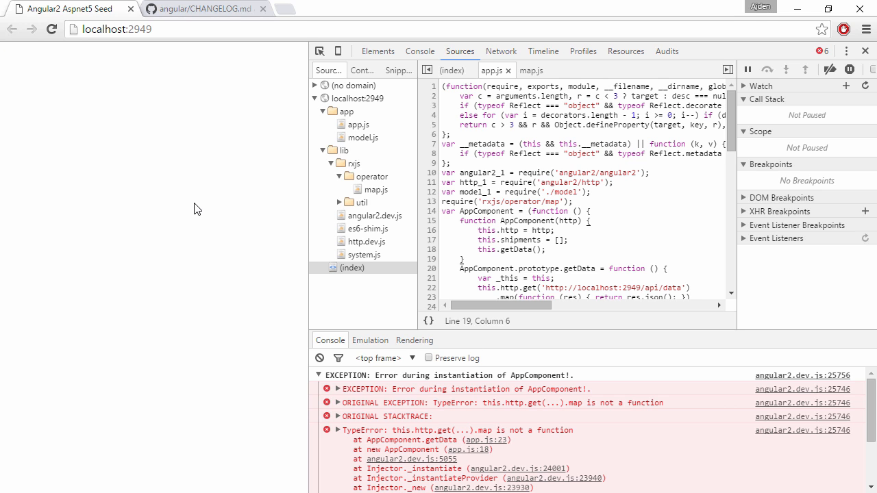
mouse_move(449, 265)
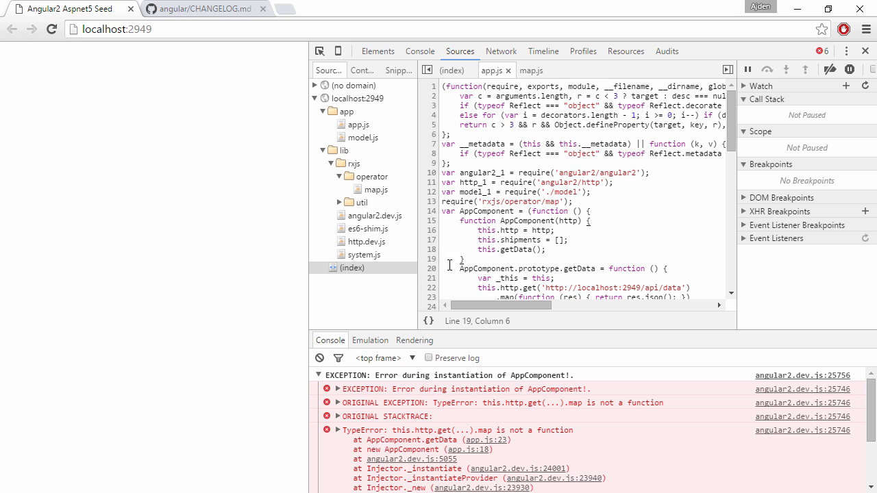
mouse_move(200, 221)
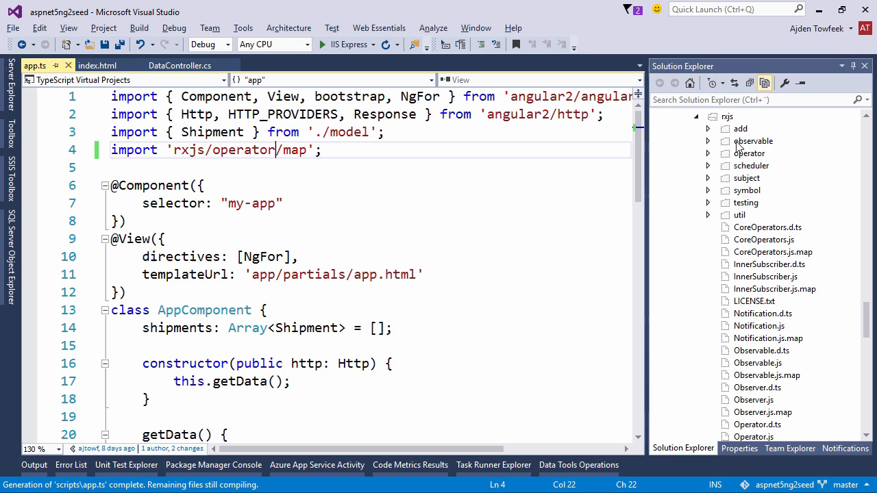
- Find map under rxjs > add > operator and change line 4 to 'rxjs/add/operator/map'
click(708, 128)
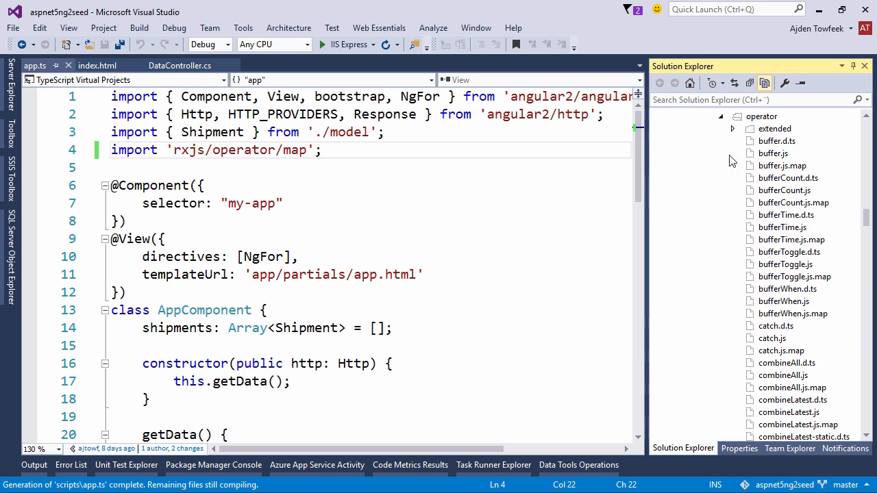
scroll(down, 3)
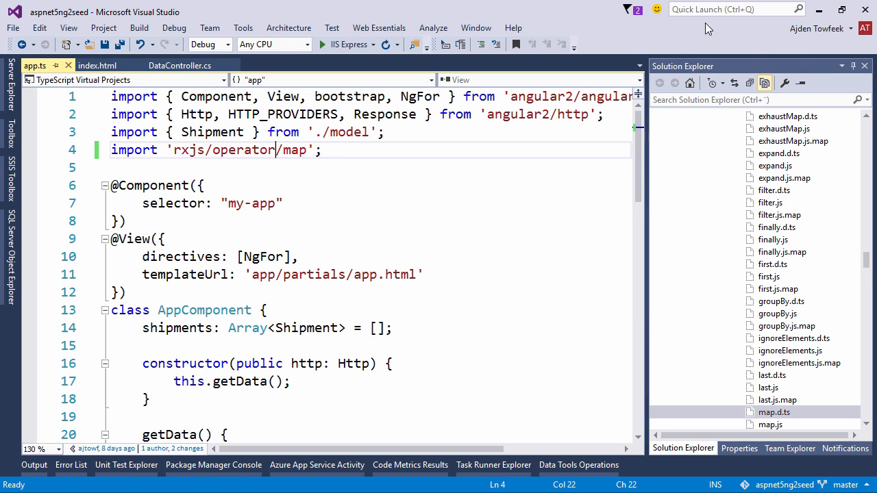
scroll(up, 3)
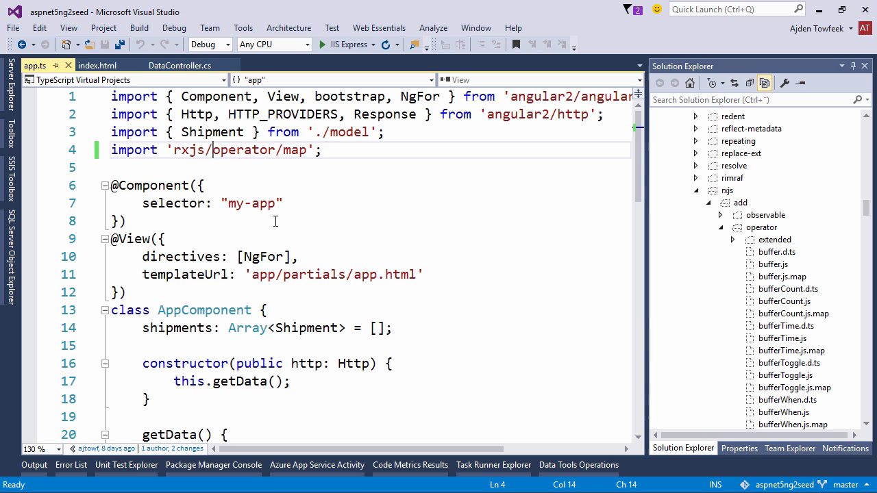
text(add/)
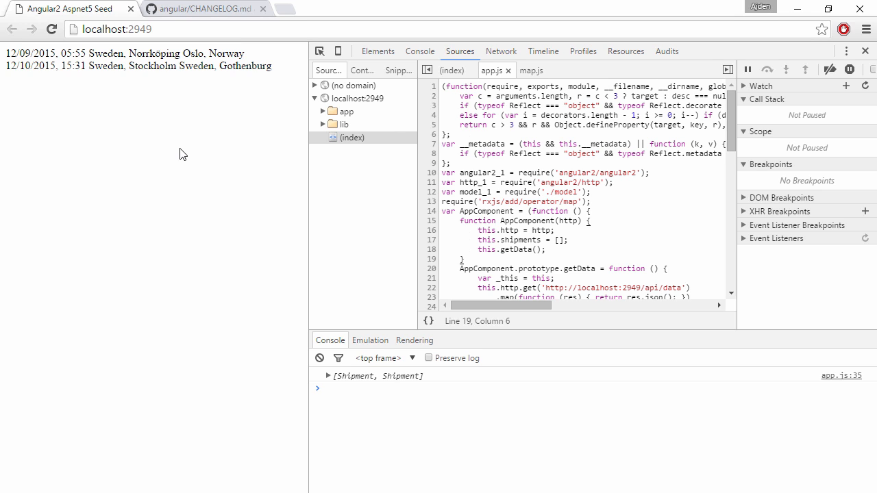
mouse_move(150, 154)
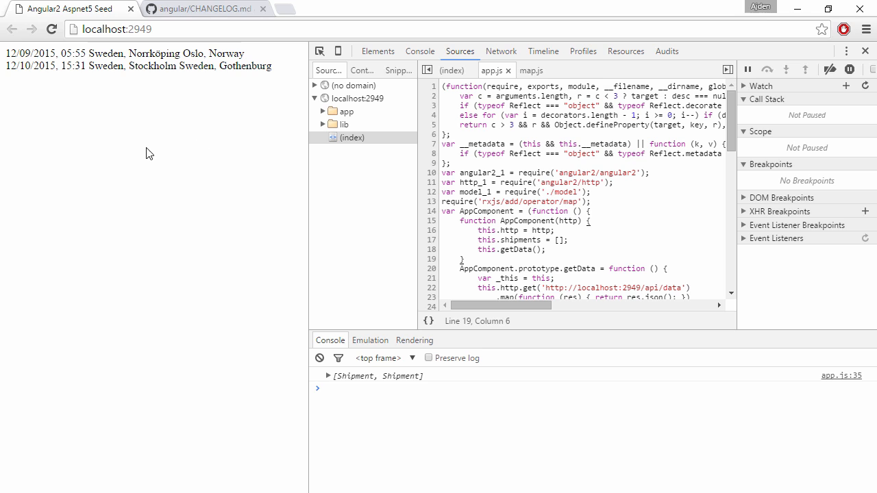
mouse_move(185, 120)
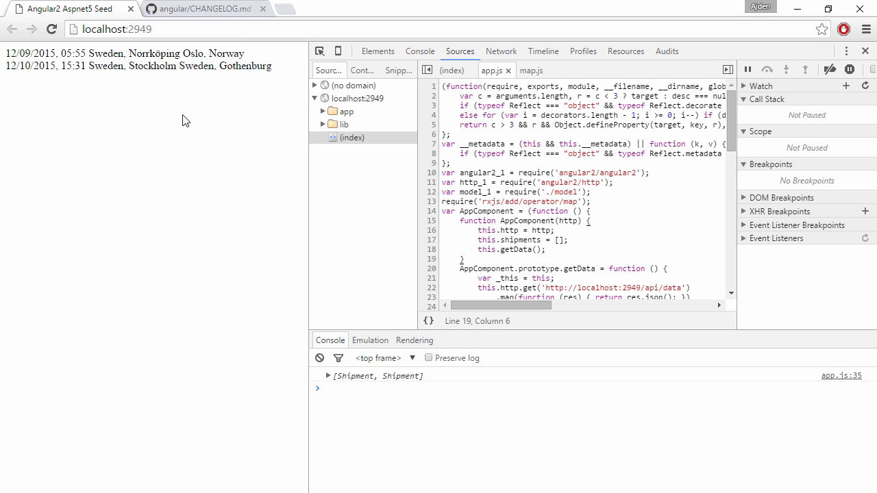
mouse_move(235, 75)
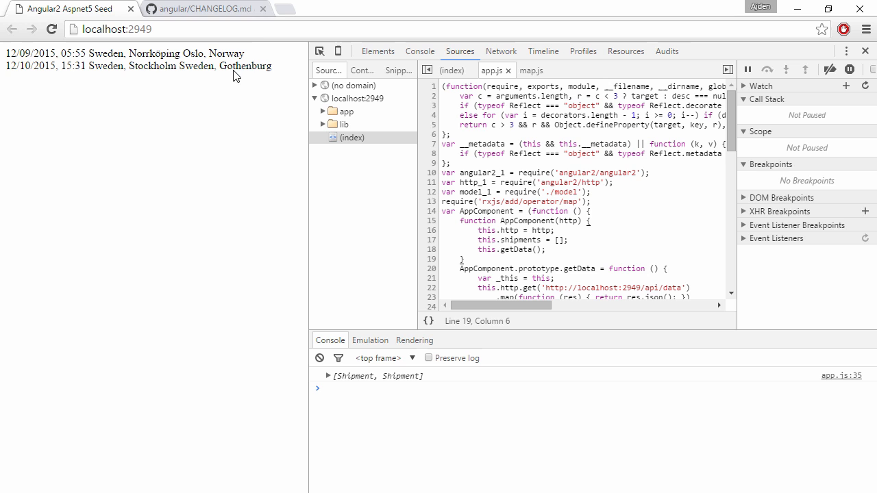
- Read the alpha.52 camelCase template breaking change on the angular/CHANGELOG.md tab
click(199, 8)
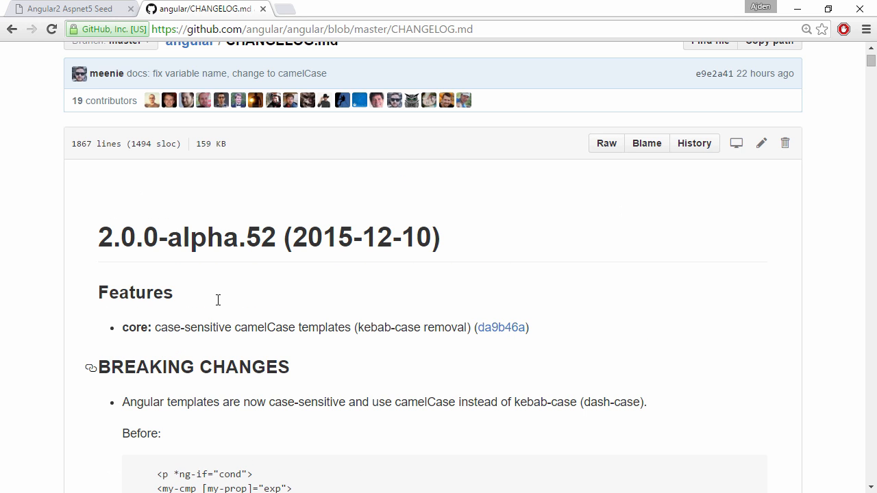
scroll(down, 3)
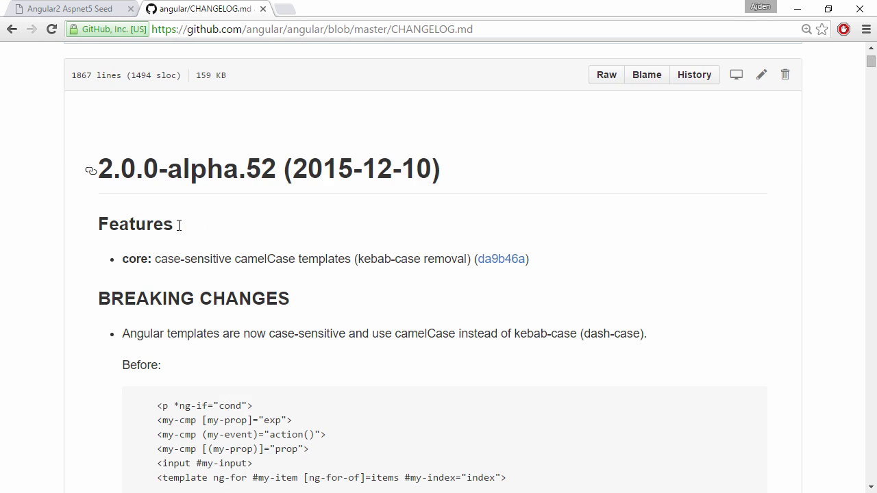
scroll(down, 3)
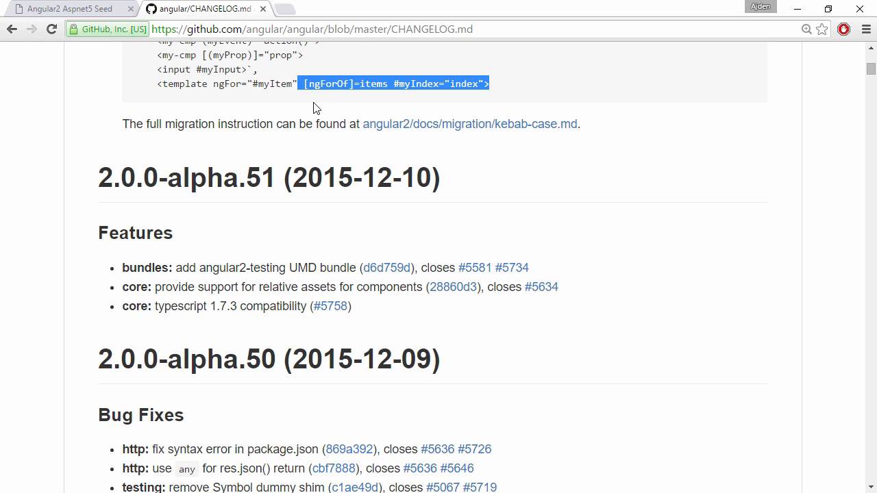
scroll(up, 3)
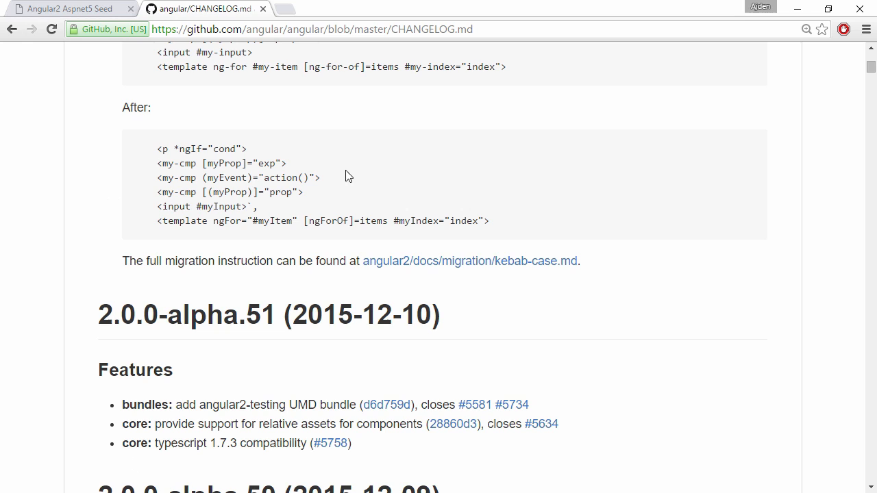
mouse_move(437, 126)
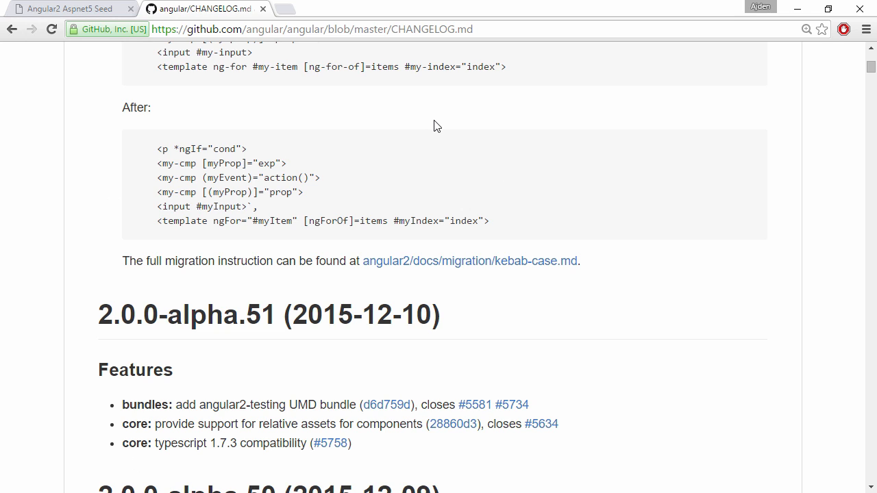